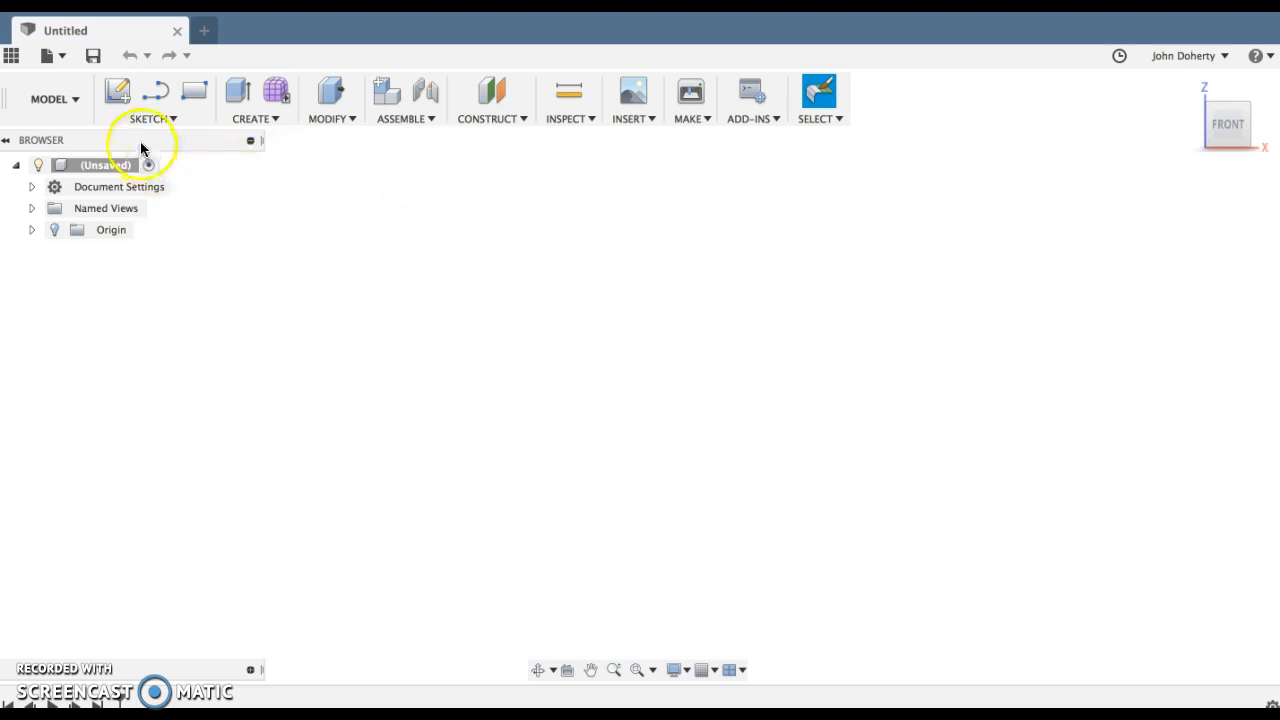
# Step: Start a sketch on the front plane and draw a 100 mm vertical line from the origin
pyautogui.click(148, 118)
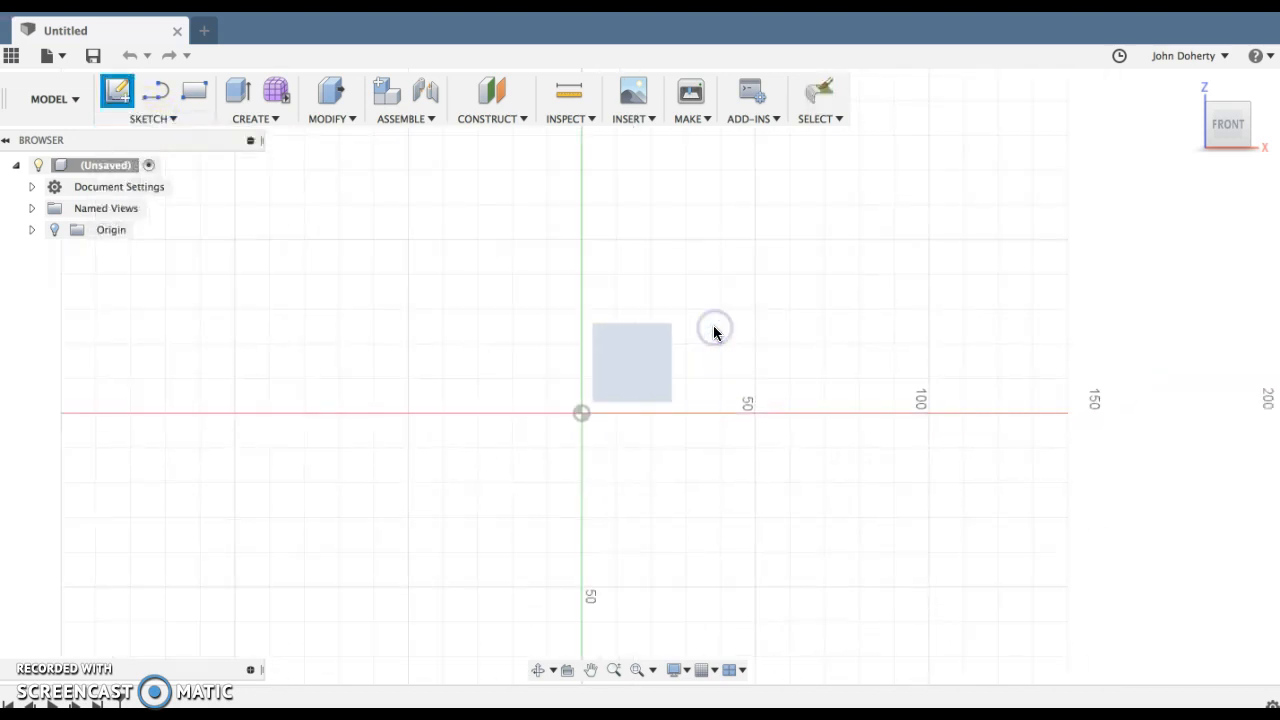
pyautogui.click(152, 118)
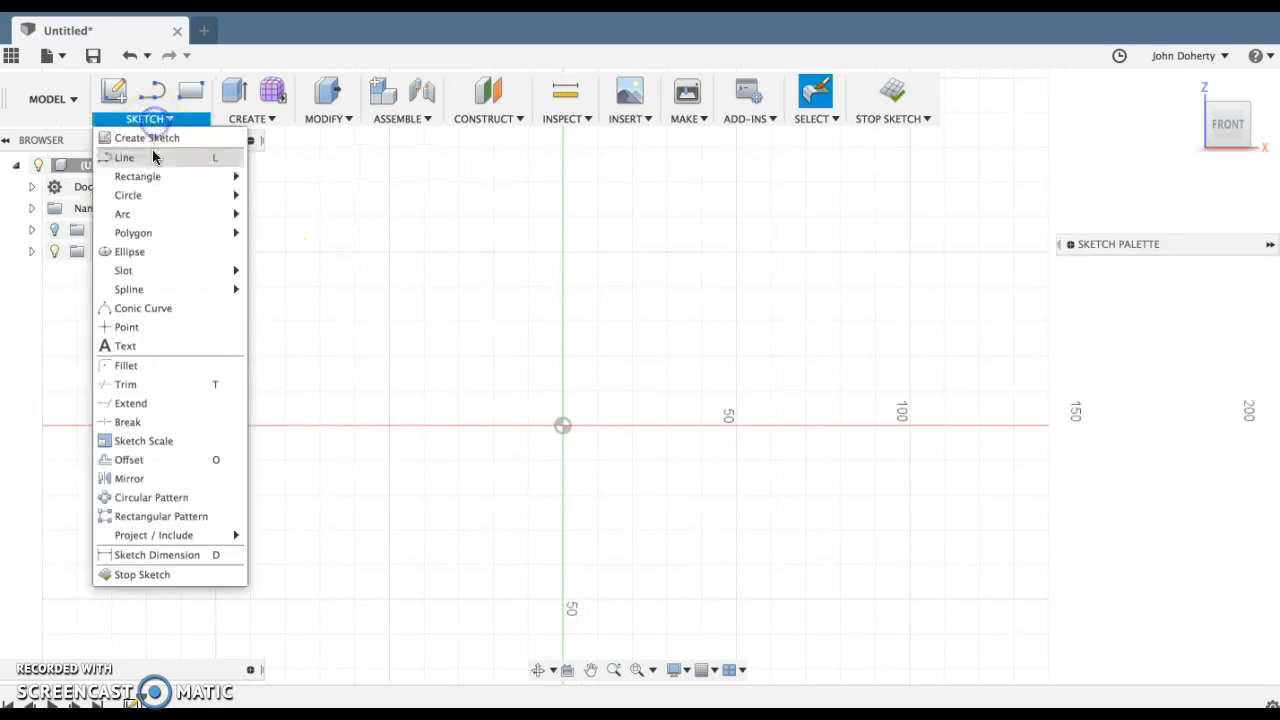
pyautogui.click(124, 156)
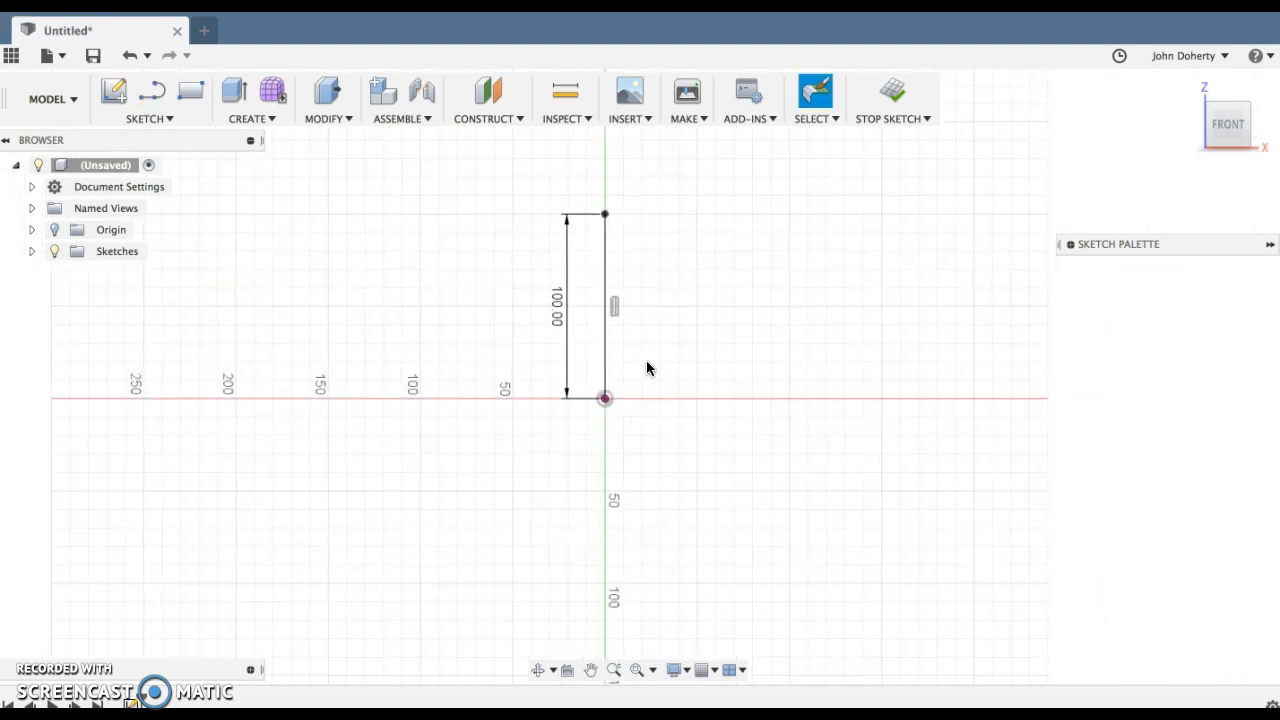
# Step: Draw a 75 mm line left from the top and continue the corners to close the L-shaped profile
pyautogui.click(148, 122)
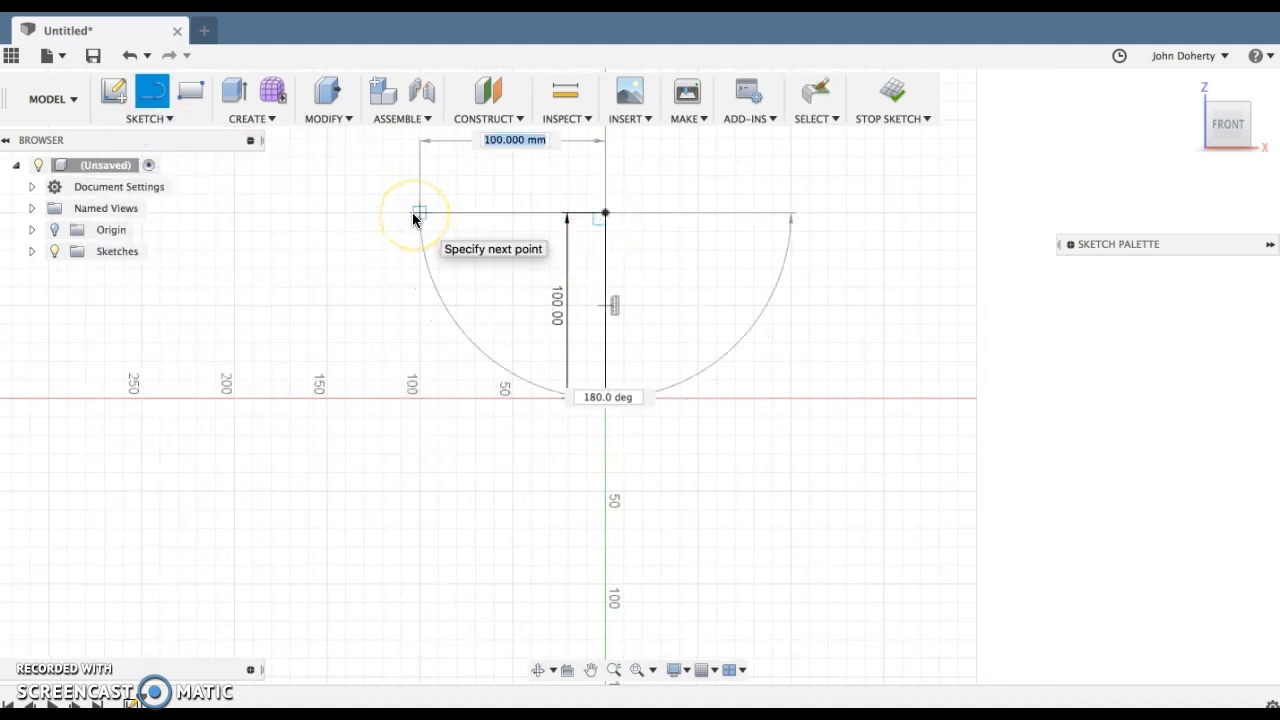
pyautogui.write('75')
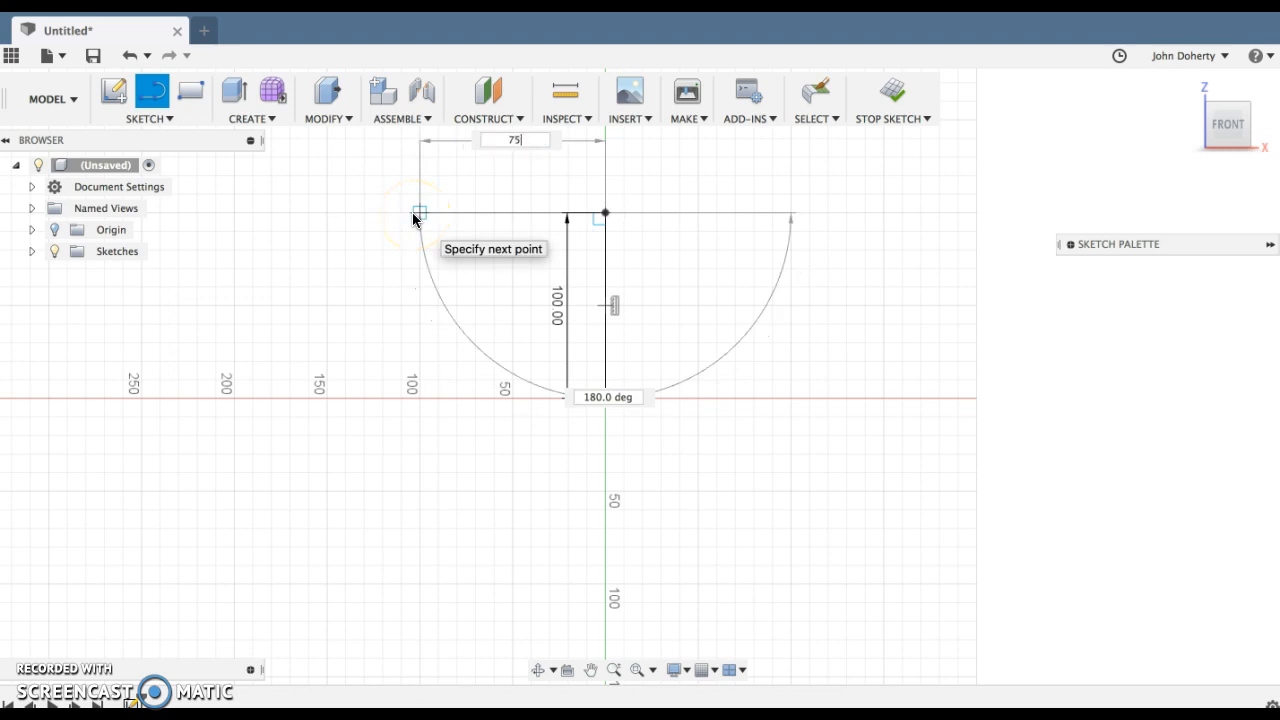
pyautogui.click(148, 118)
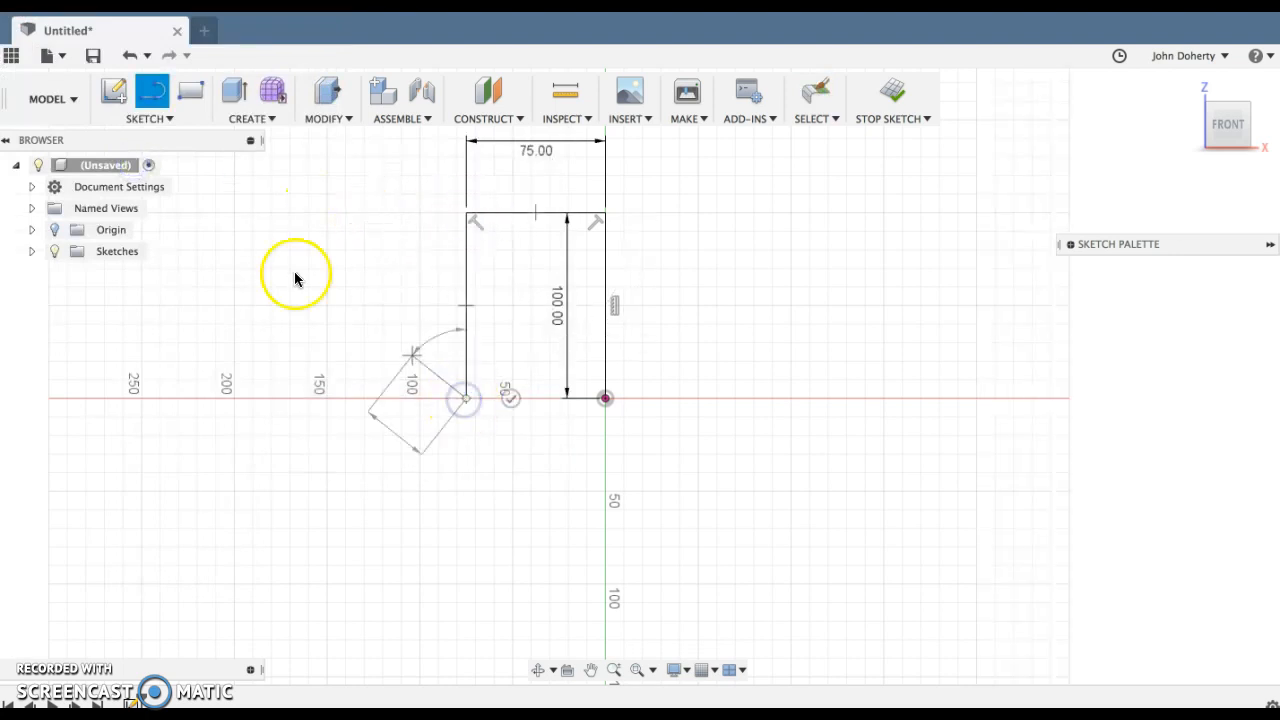
pyautogui.click(150, 118)
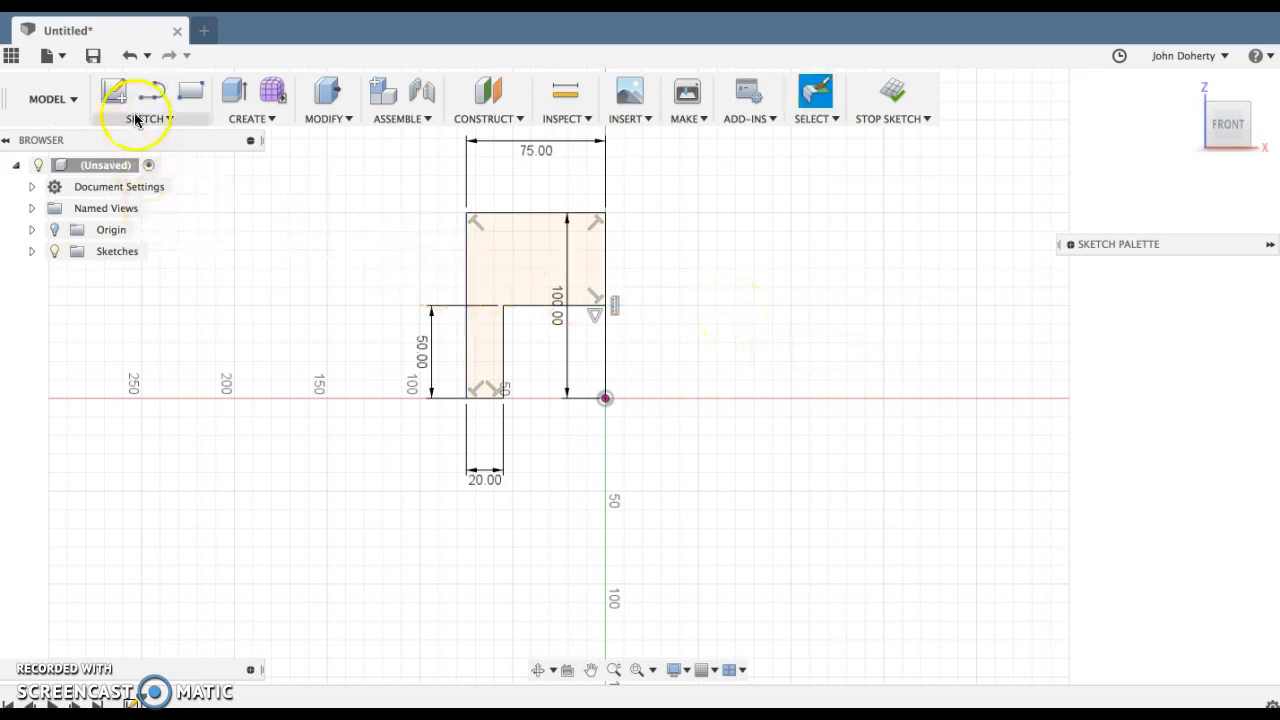
# Step: Begin a 2-point rectangle inside the top part of the L-shaped outline
pyautogui.click(148, 118)
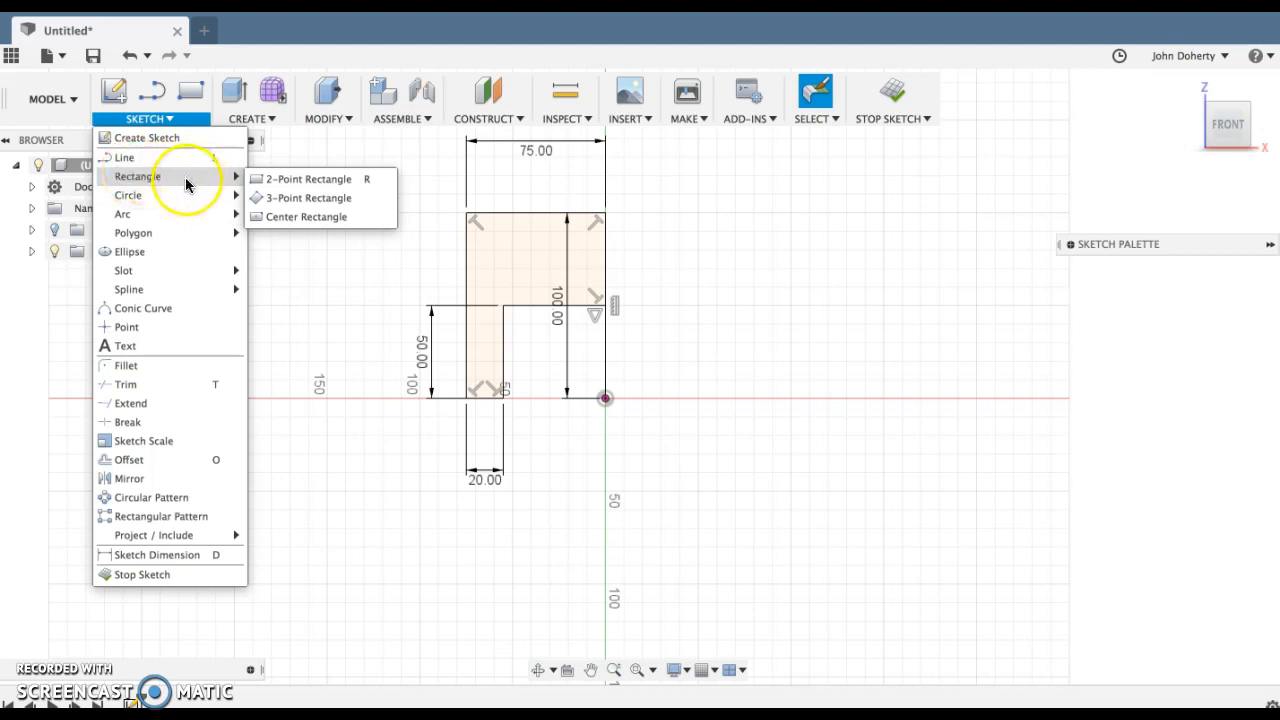
pyautogui.moveTo(128, 196)
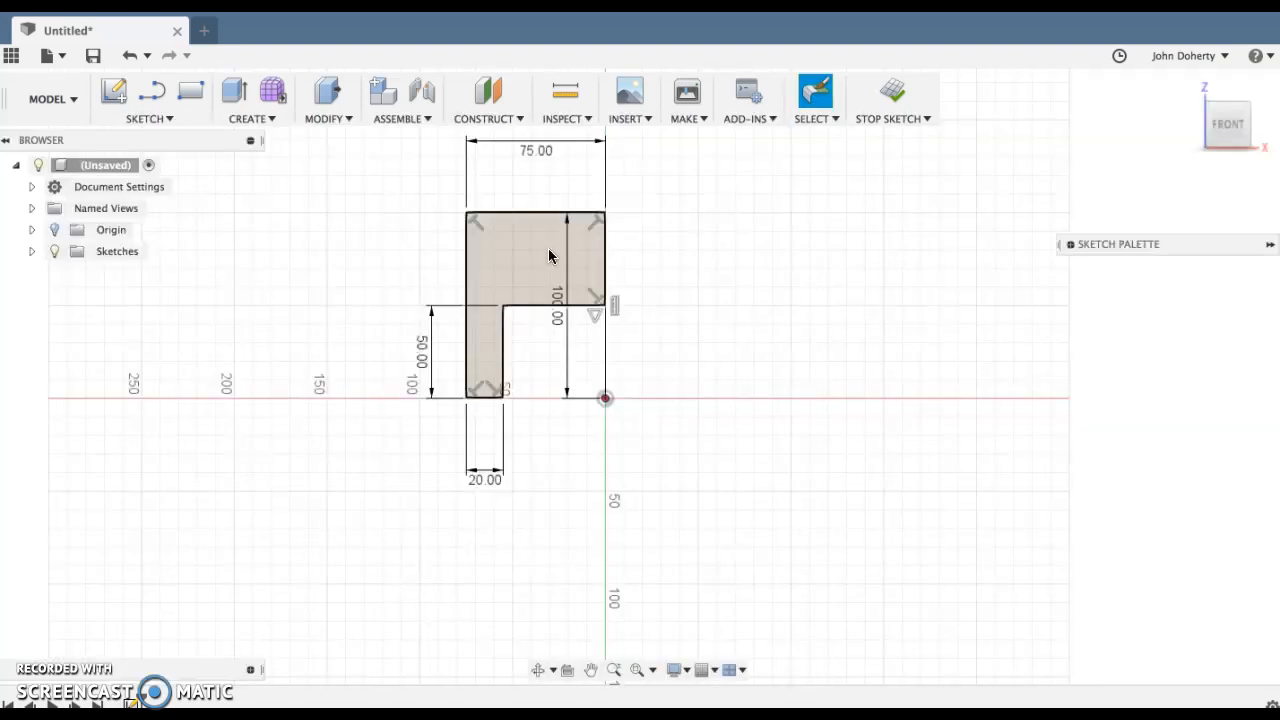
pyautogui.click(148, 118)
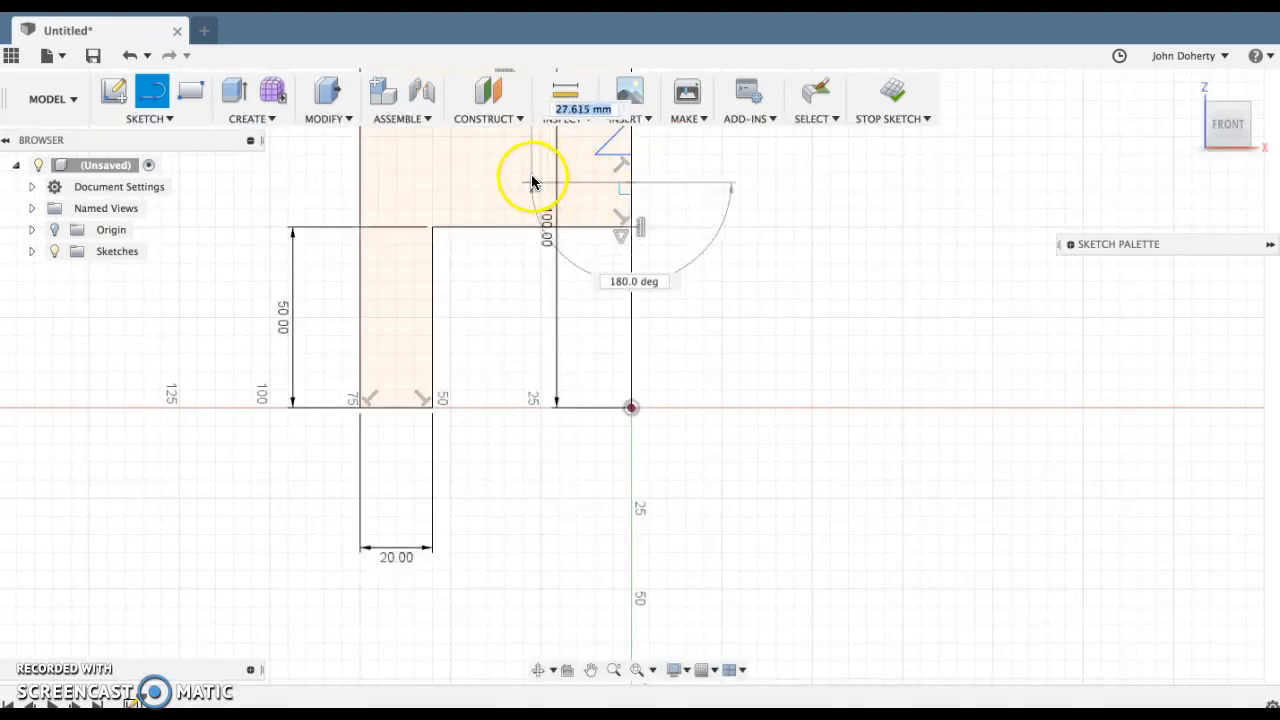
# Step: Place the remaining corners to finish the small rectangle inside the top of the profile
pyautogui.click(532, 184)
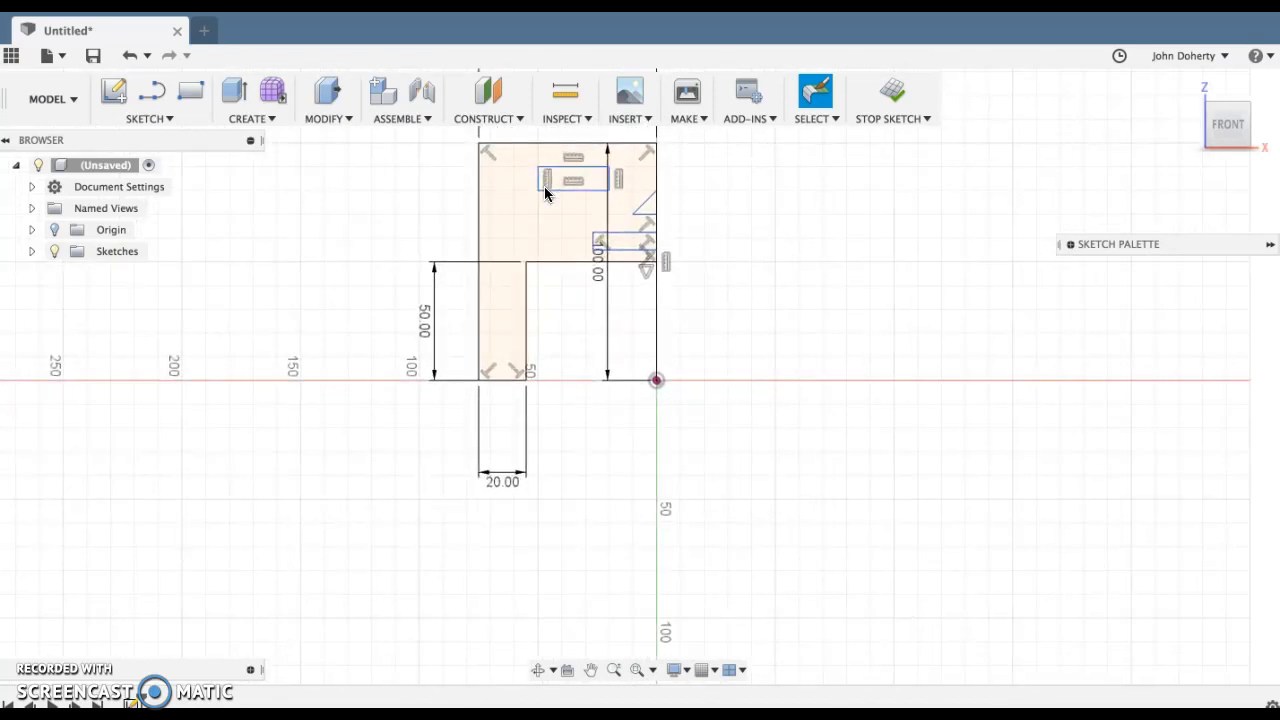
pyautogui.click(556, 236)
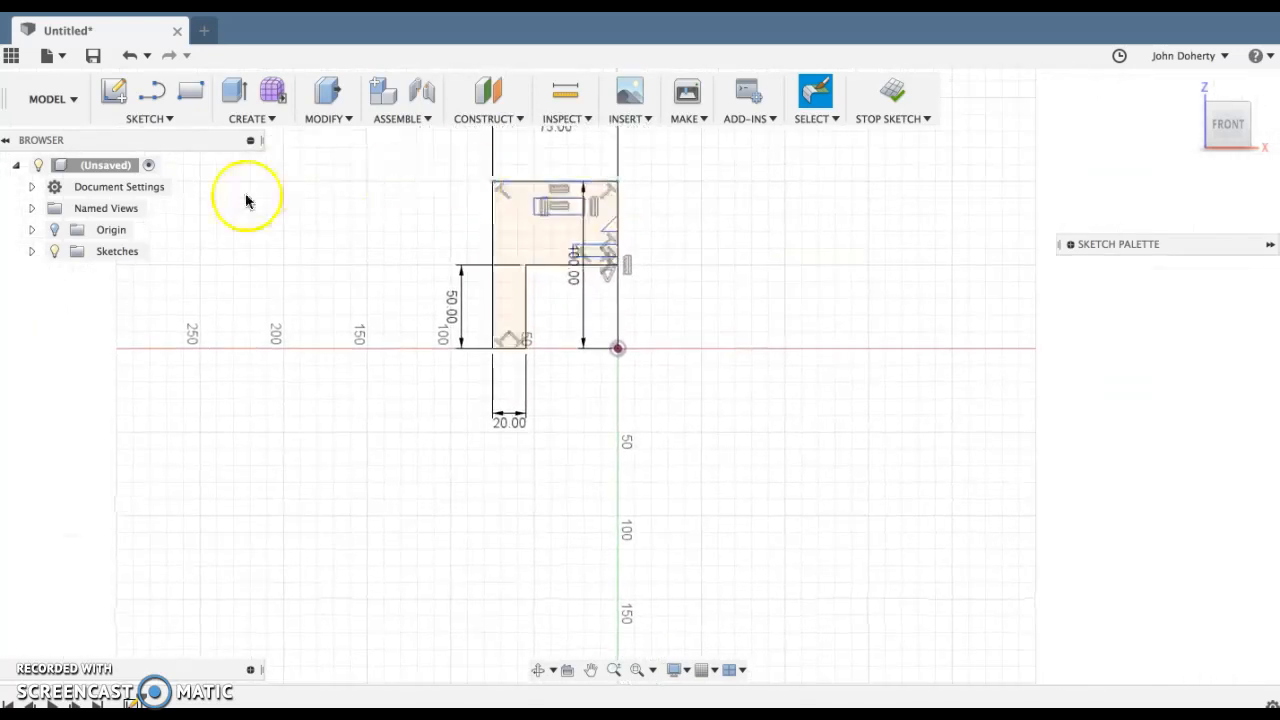
# Step: Start Mirror and select the 75 mm top edge, outline edges and first inner detail lines
pyautogui.click(148, 118)
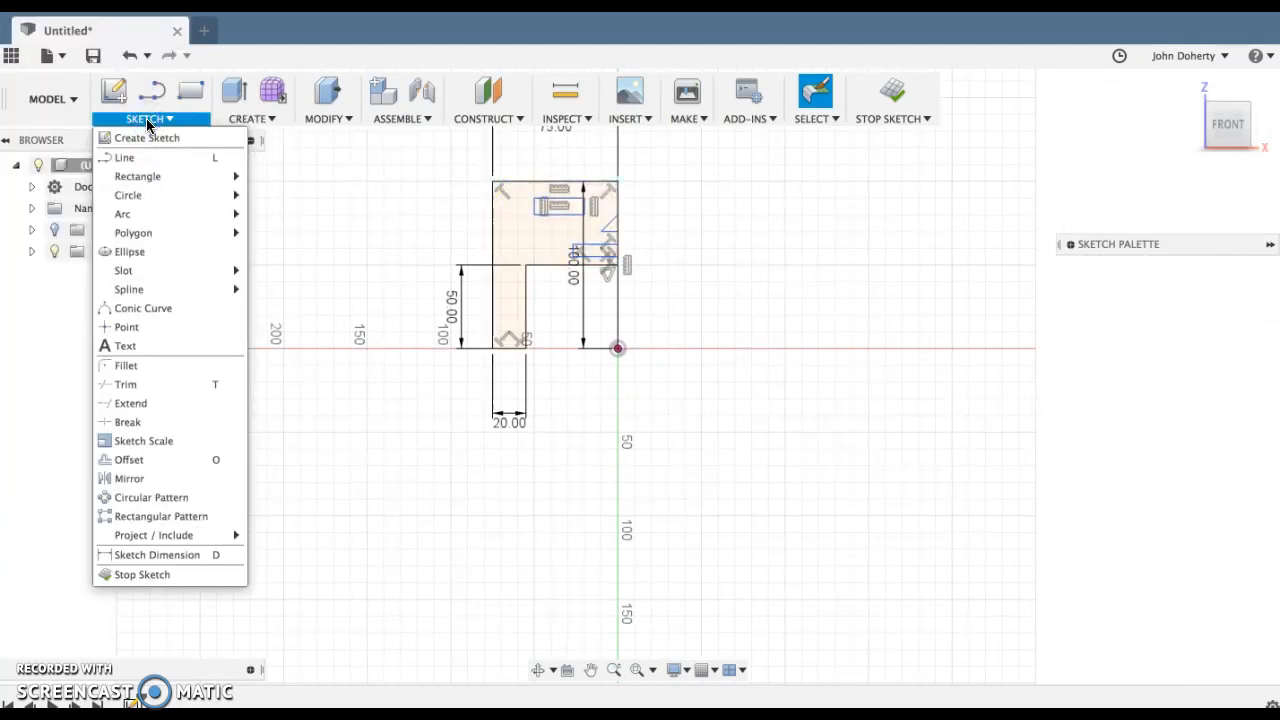
pyautogui.moveTo(128, 460)
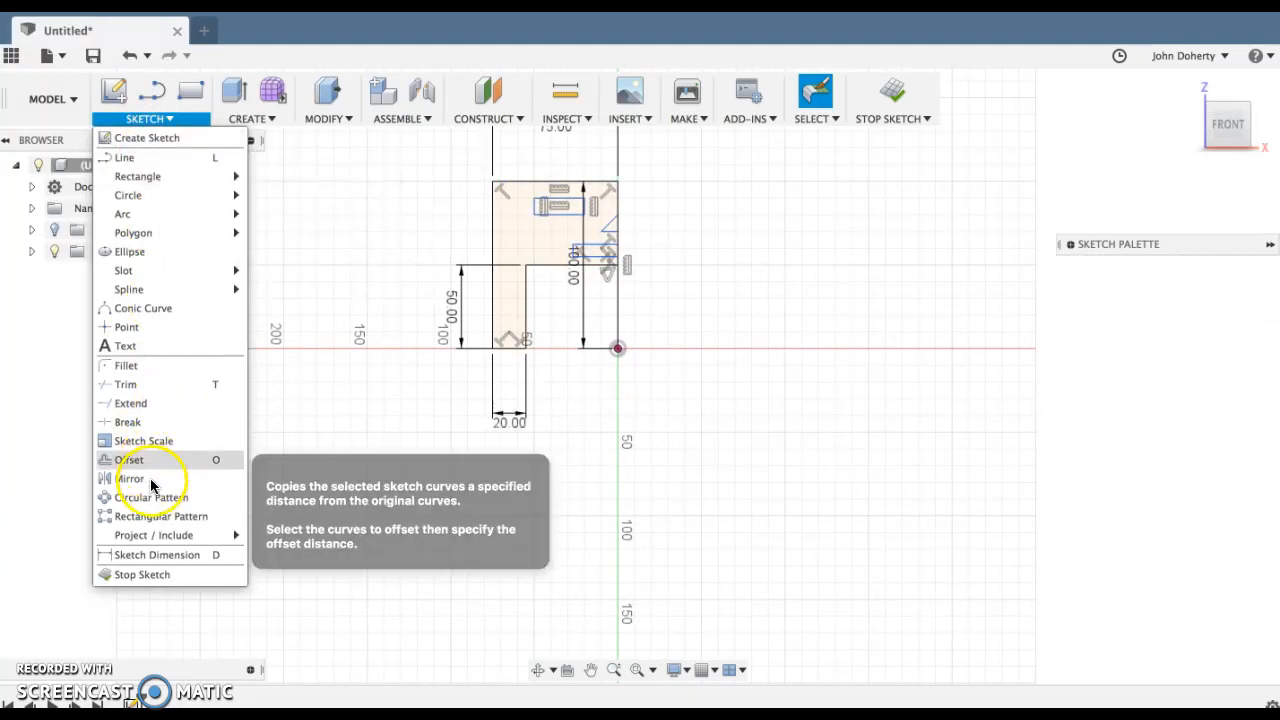
pyautogui.click(130, 476)
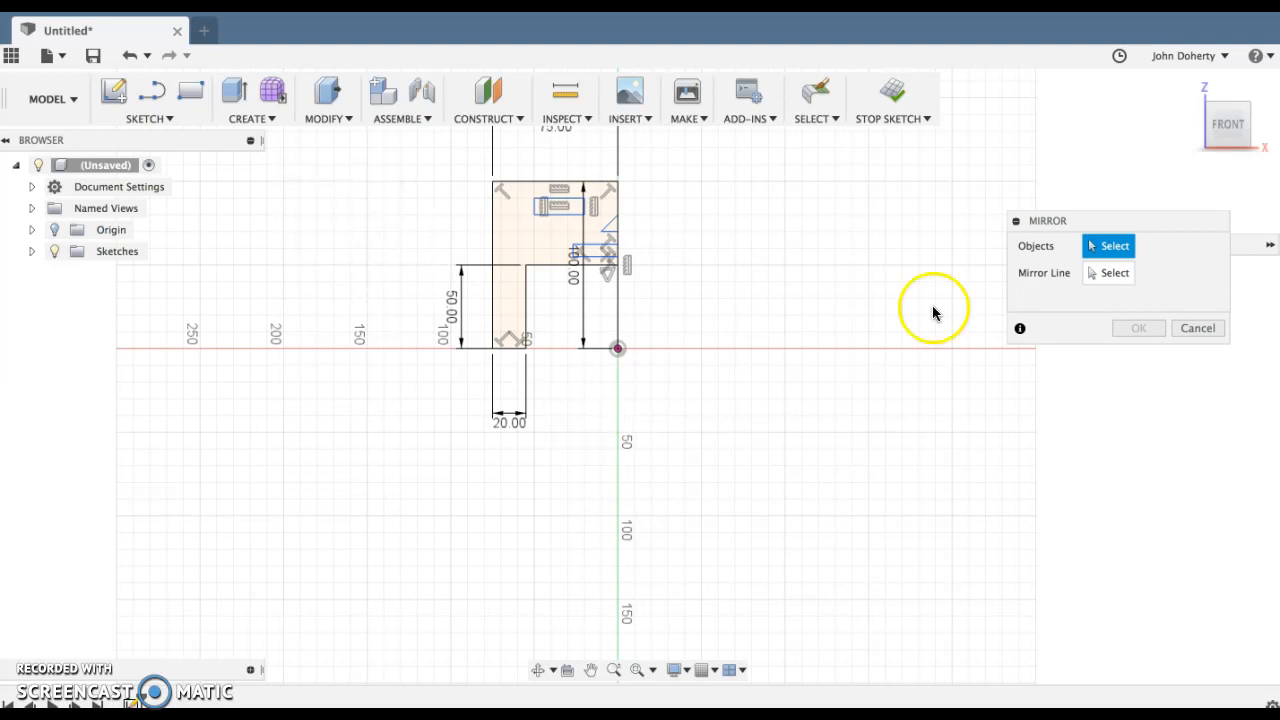
pyautogui.moveTo(648, 264)
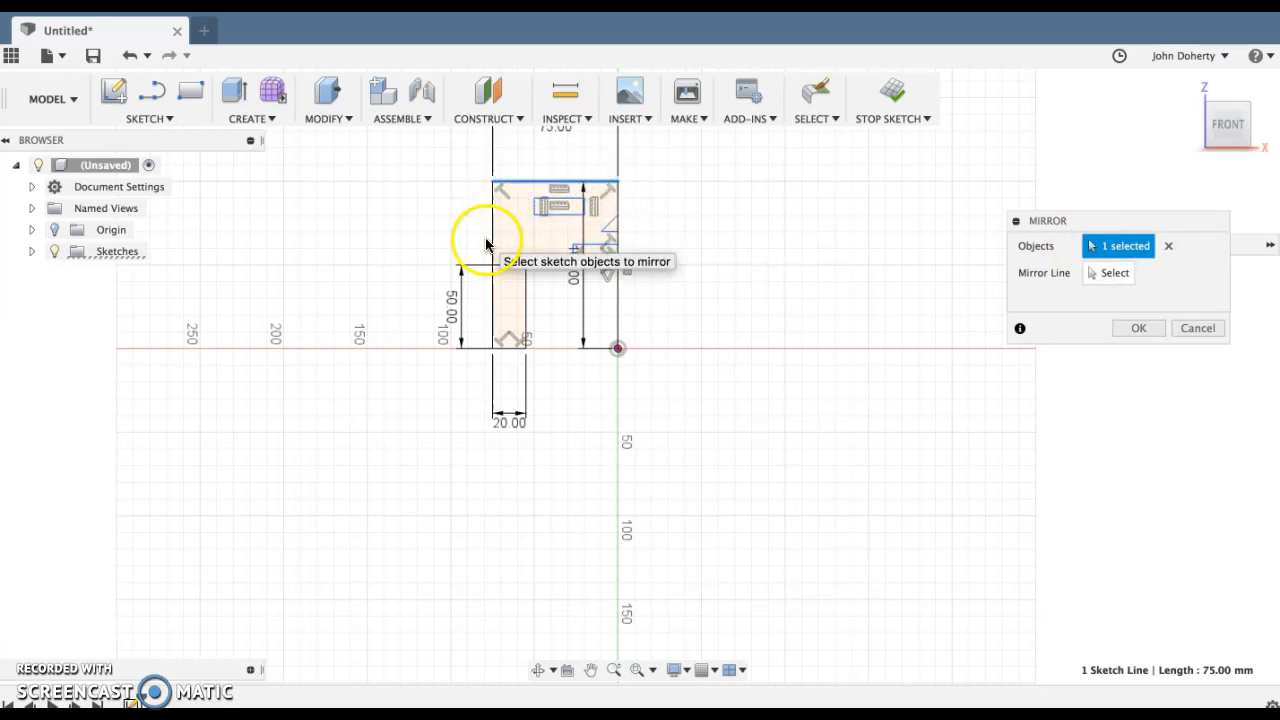
pyautogui.click(510, 340)
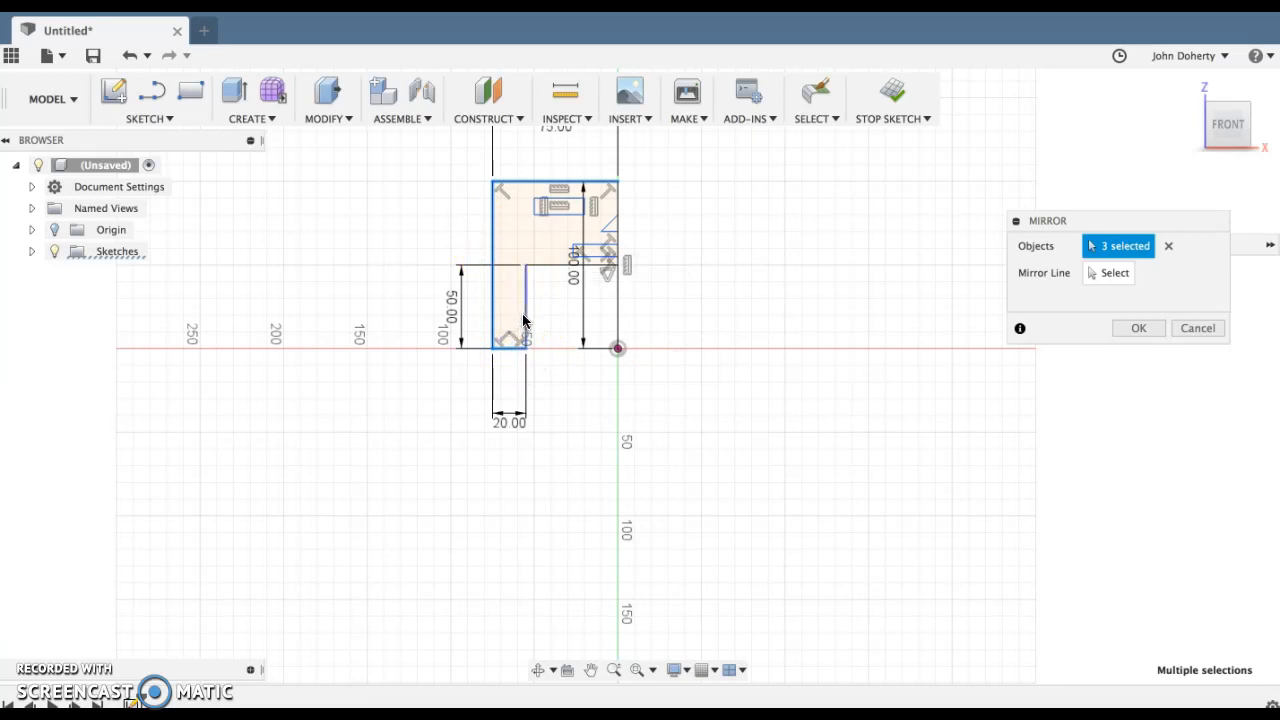
pyautogui.click(576, 256)
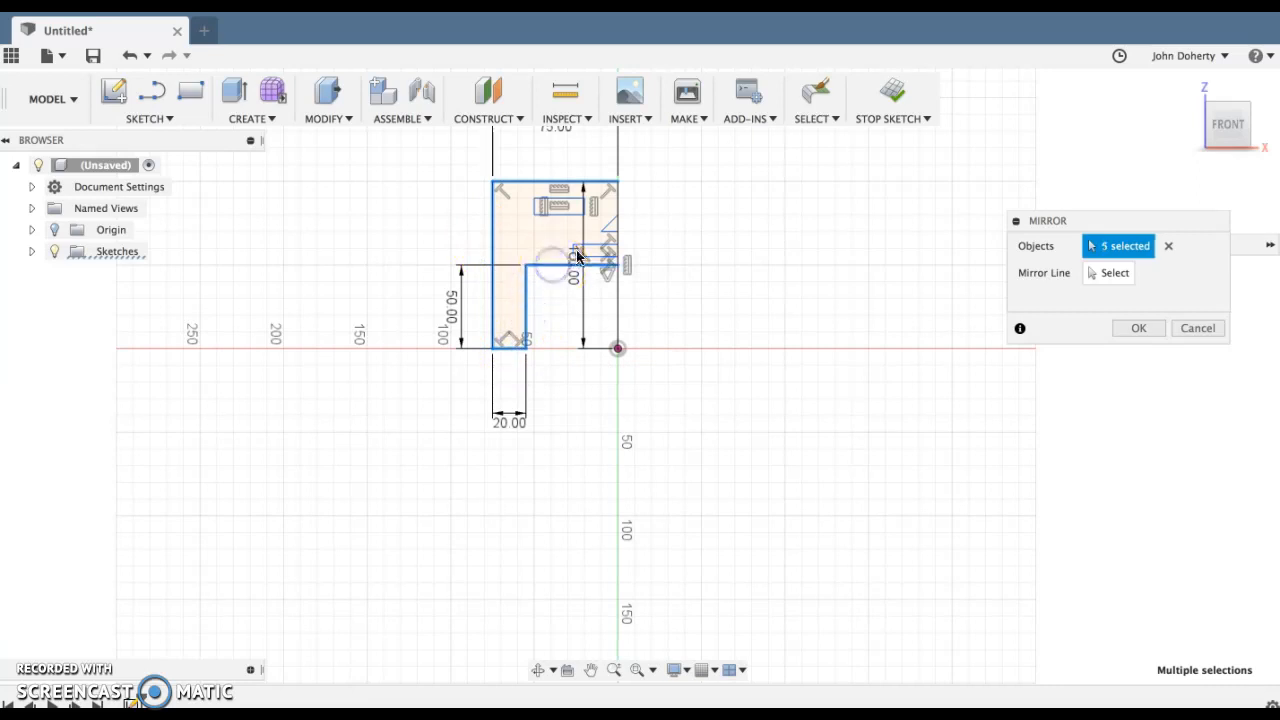
pyautogui.click(586, 248)
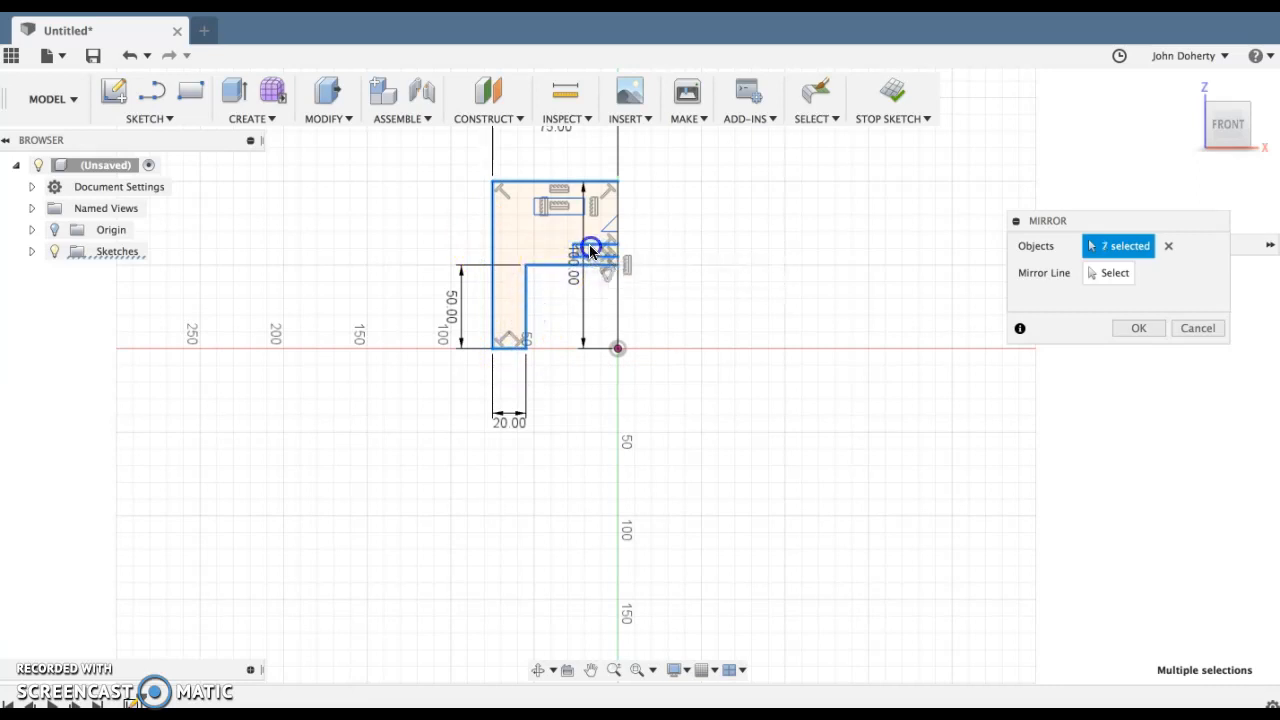
pyautogui.moveTo(572, 252)
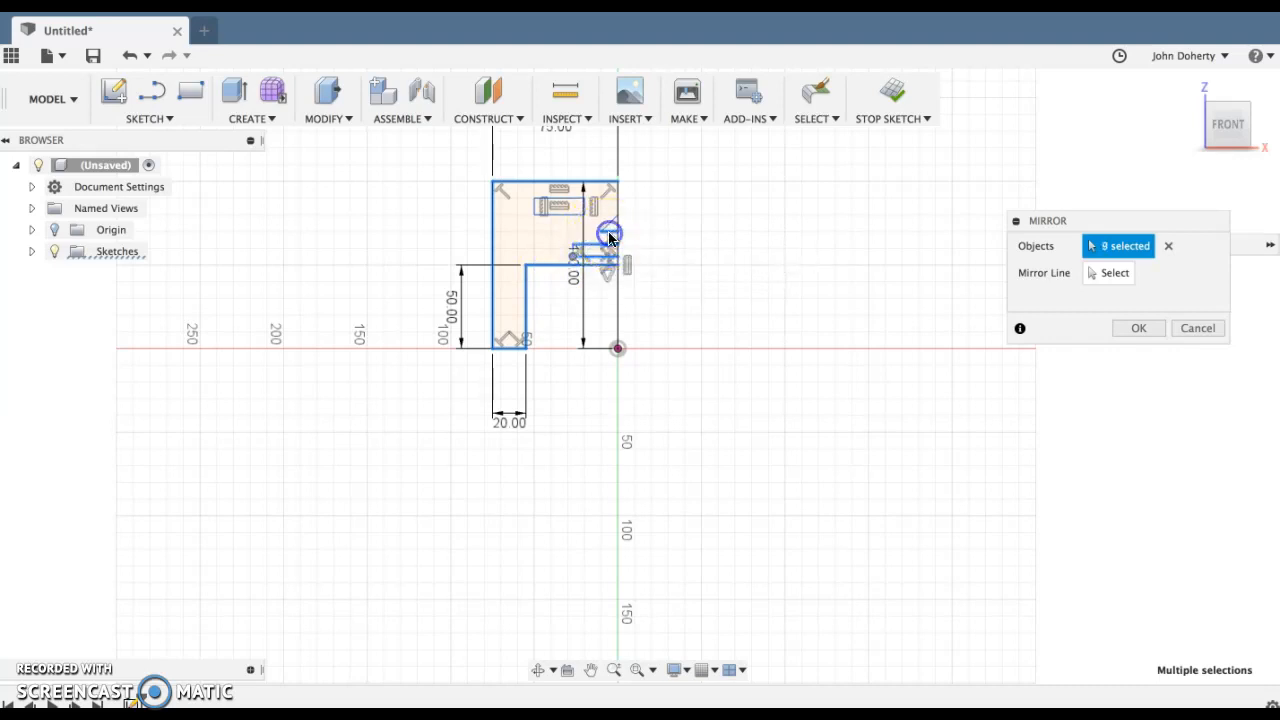
# Step: Add the small inner rectangle and remaining detail edges until 17 objects are selected
pyautogui.click(564, 212)
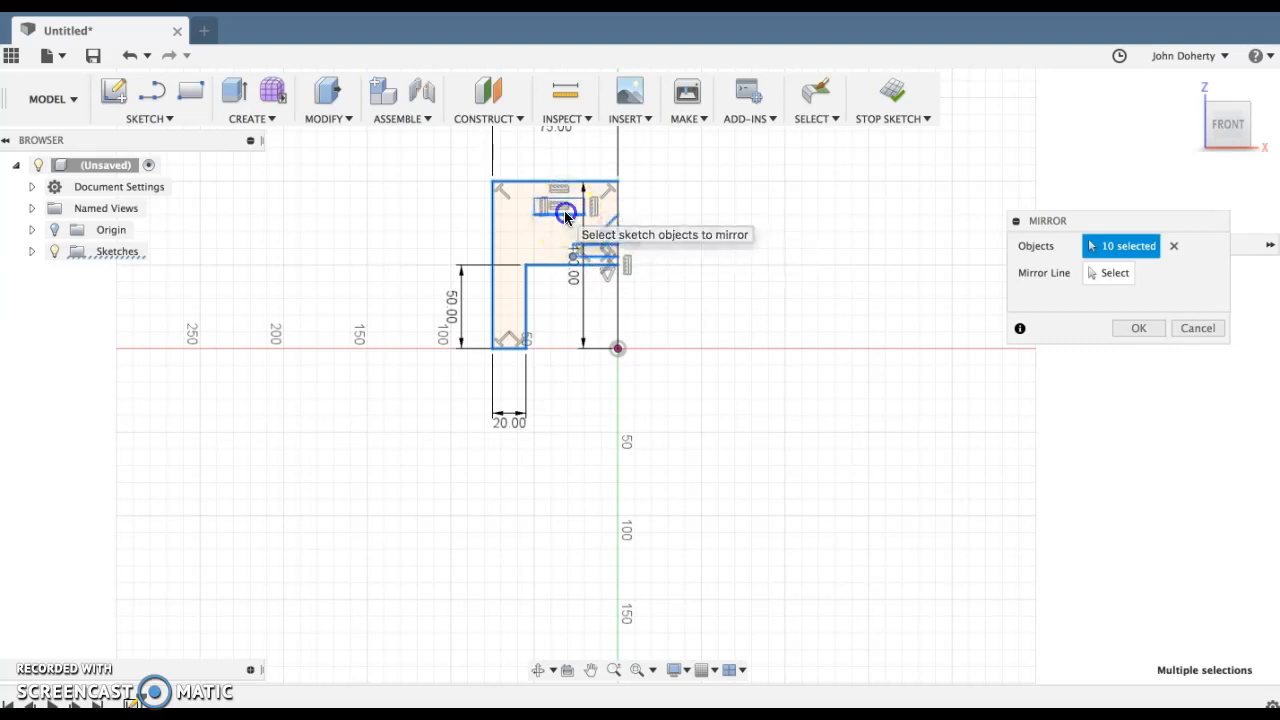
pyautogui.click(534, 204)
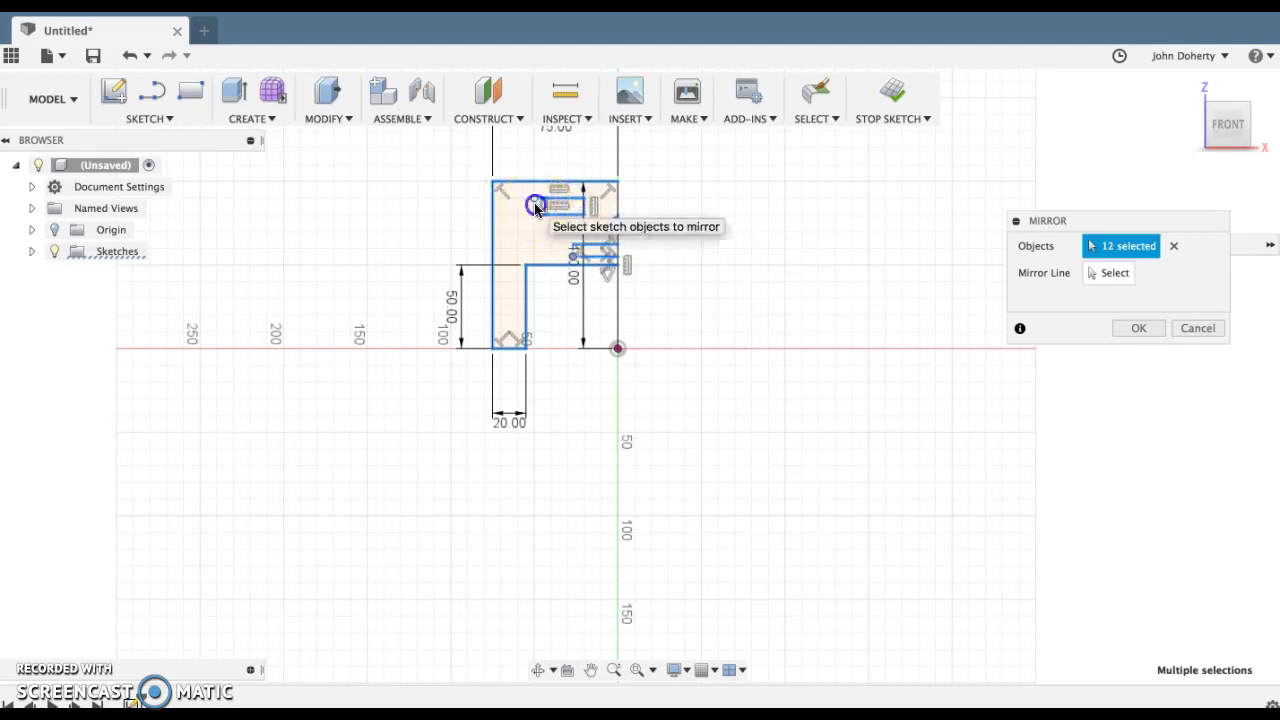
pyautogui.click(536, 202)
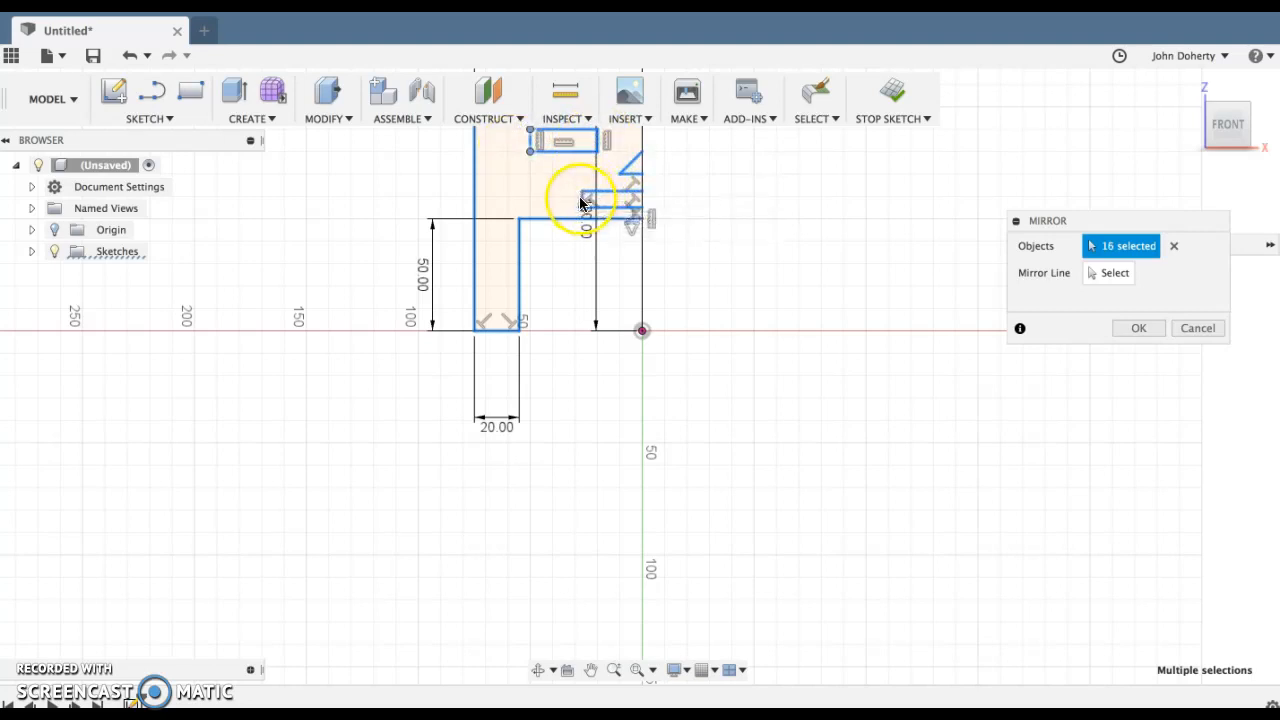
pyautogui.click(588, 196)
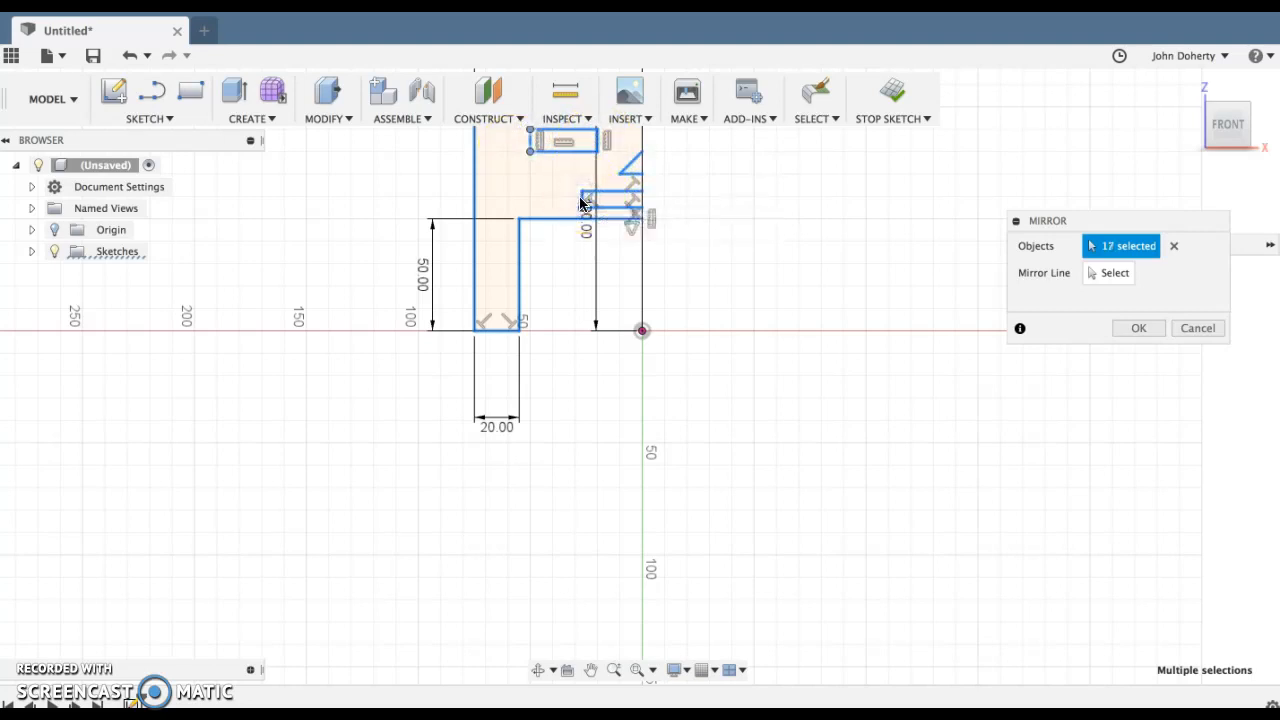
pyautogui.moveTo(1048, 220); pyautogui.dragTo(992, 226)
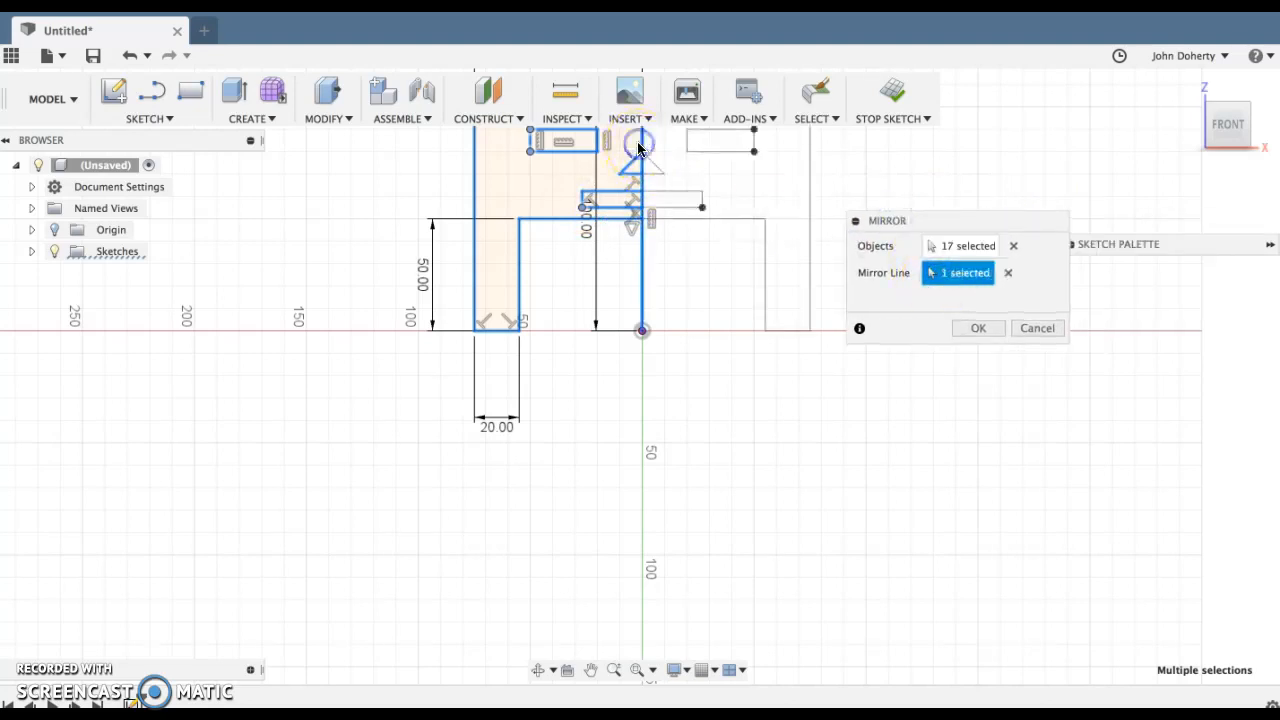
# Step: Mirror the selection about the vertical axis and finish the symmetric sketch
pyautogui.click(978, 328)
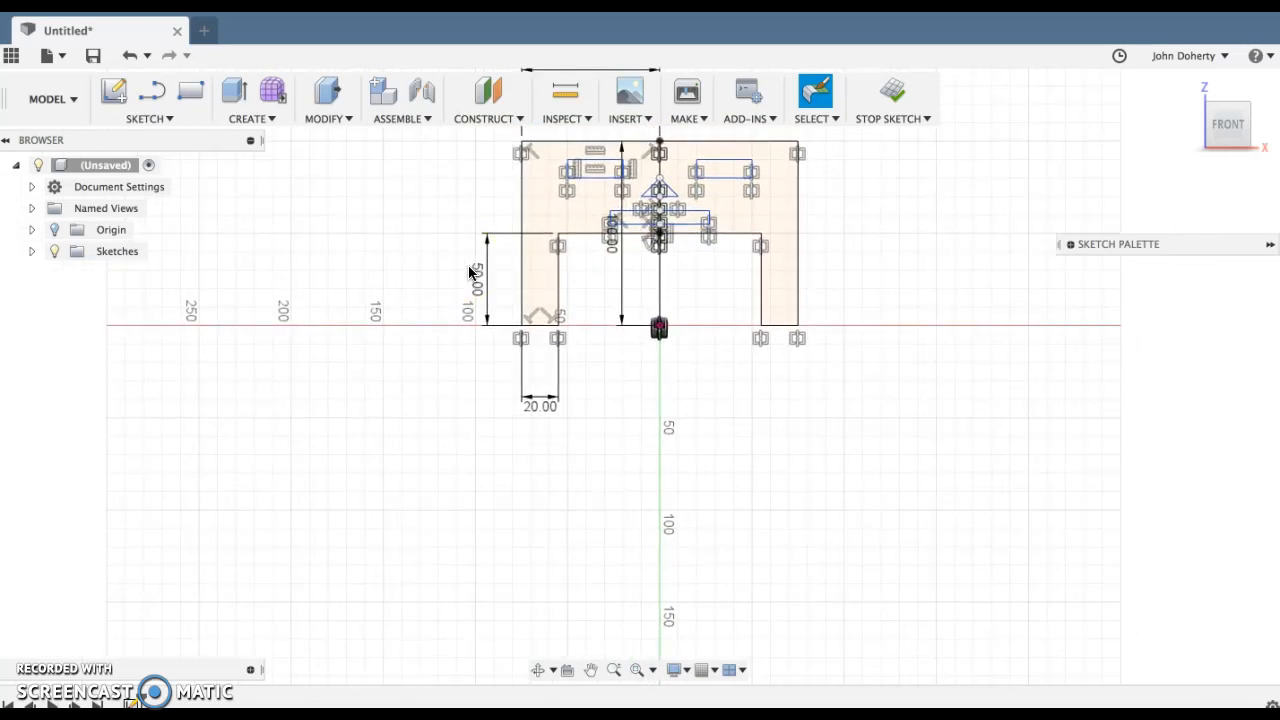
pyautogui.click(888, 92)
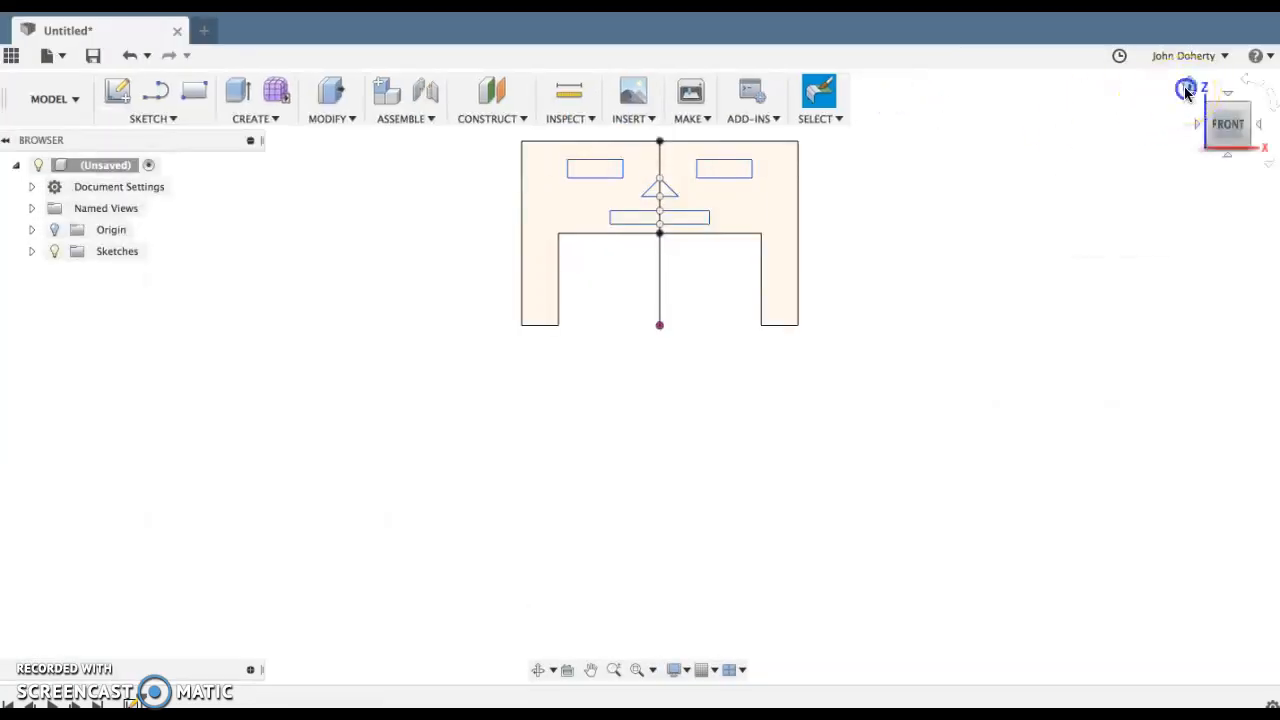
# Step: Extrude the plate's outer profile 3 mm into a solid body with cut-out openings
pyautogui.click(1188, 92)
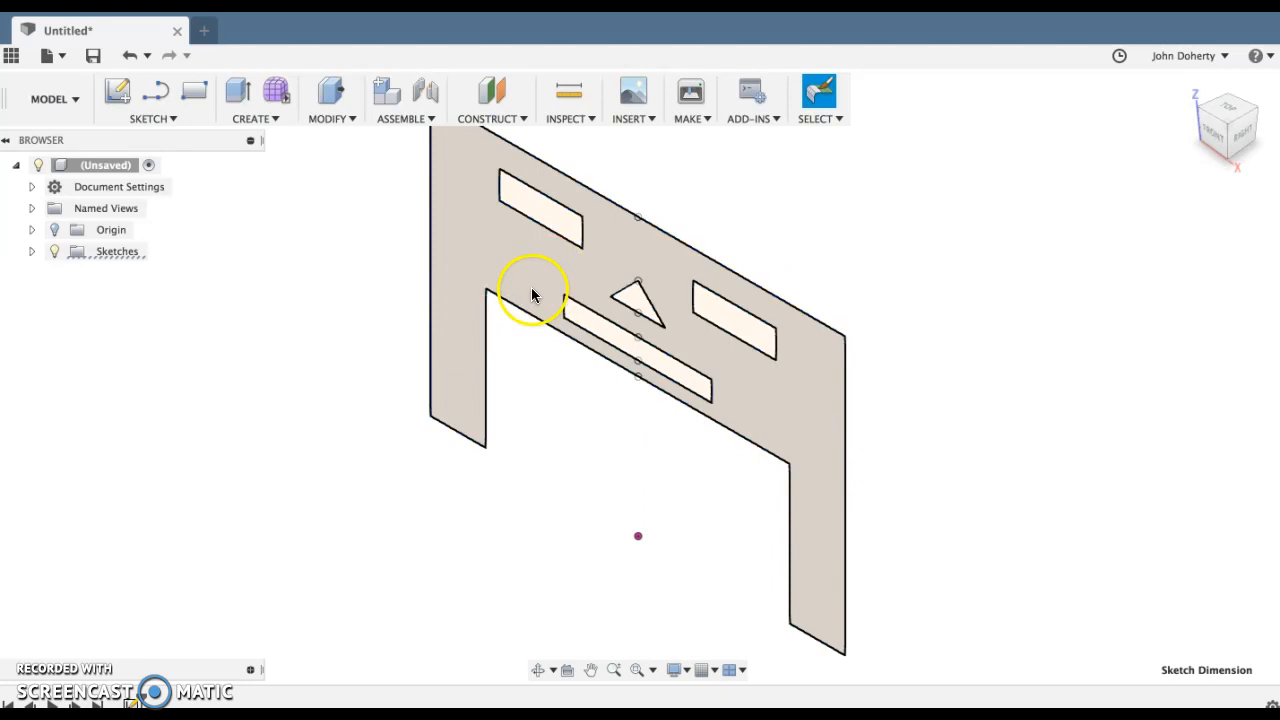
pyautogui.click(536, 294)
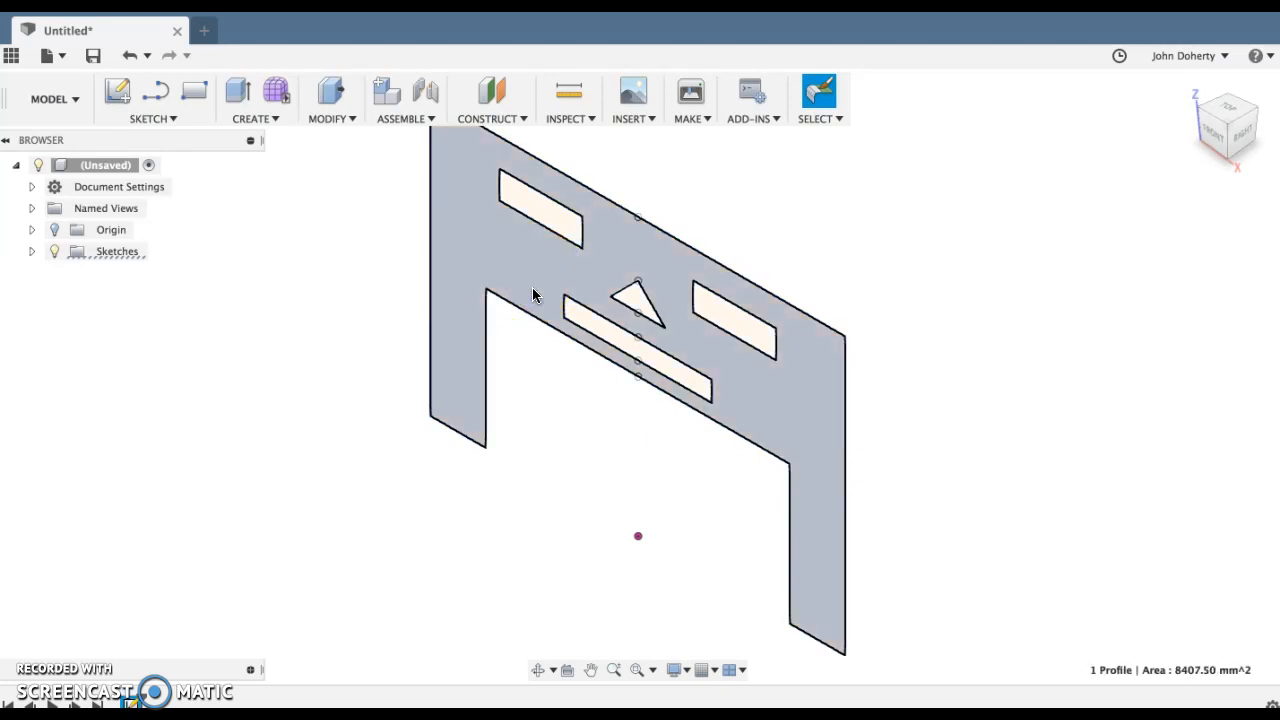
pyautogui.click(236, 90)
pyautogui.write('3')
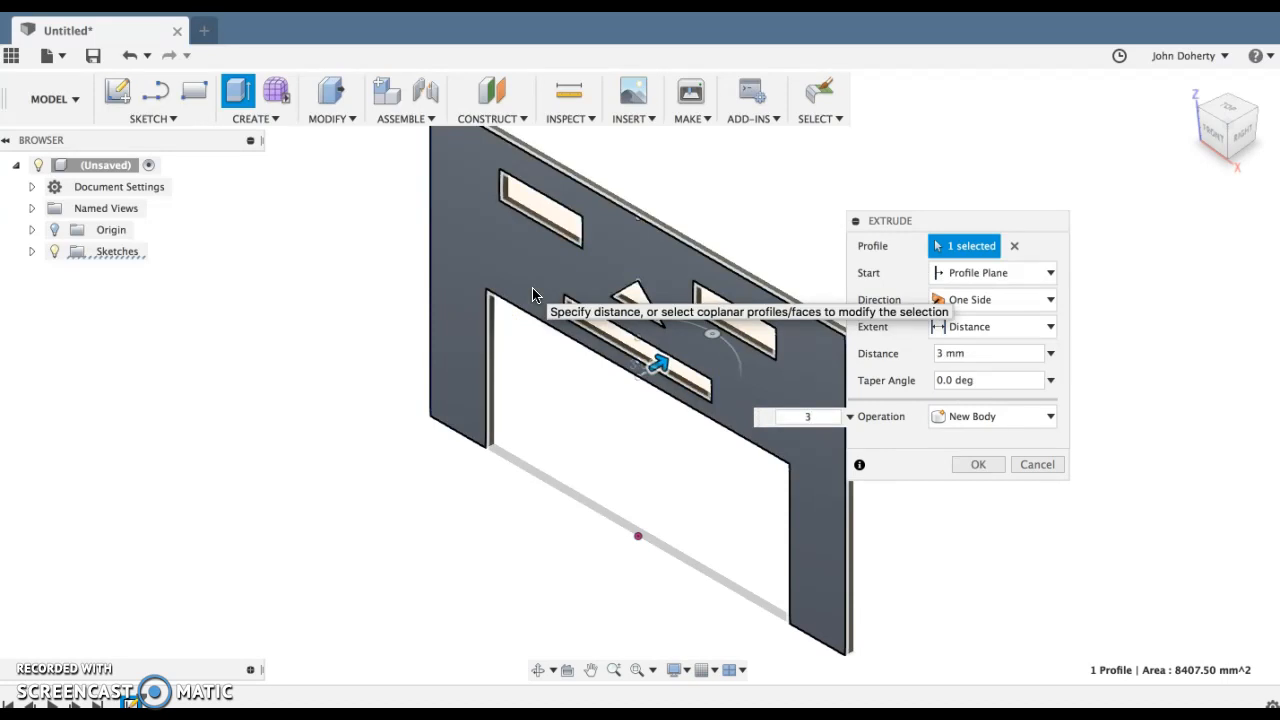
pyautogui.click(978, 464)
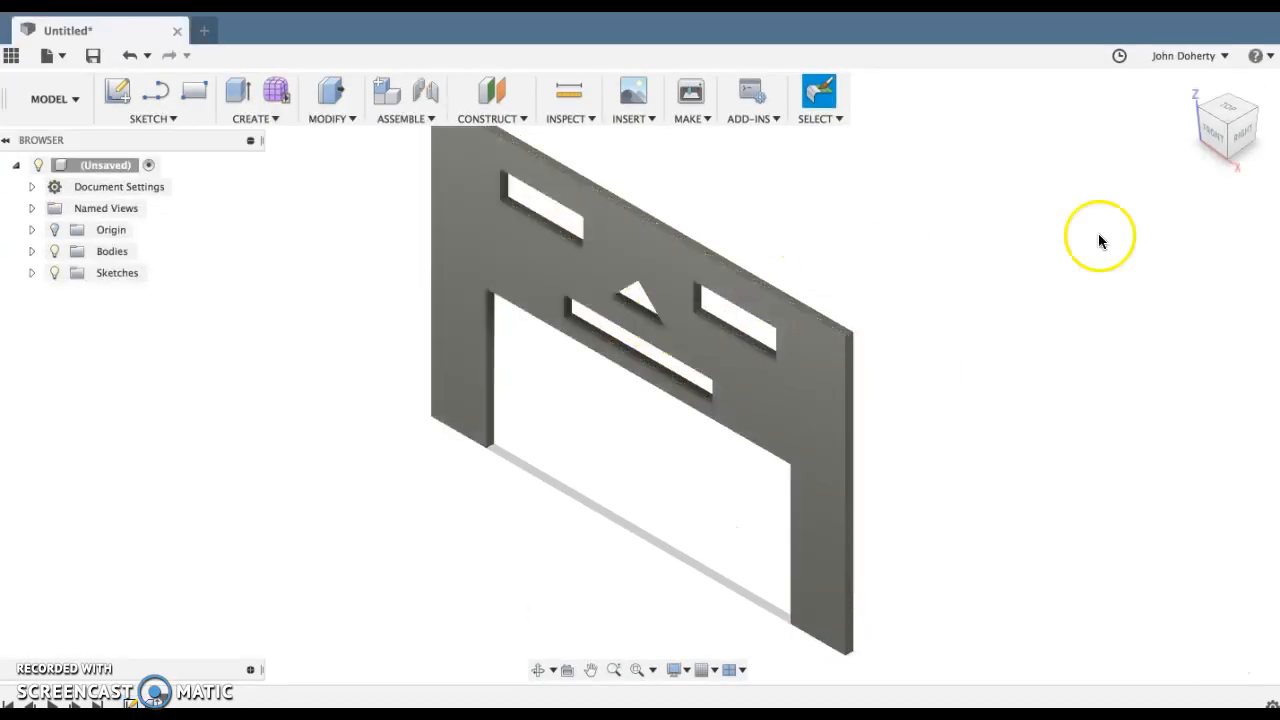
pyautogui.moveTo(1100, 240); pyautogui.dragTo(1032, 140)
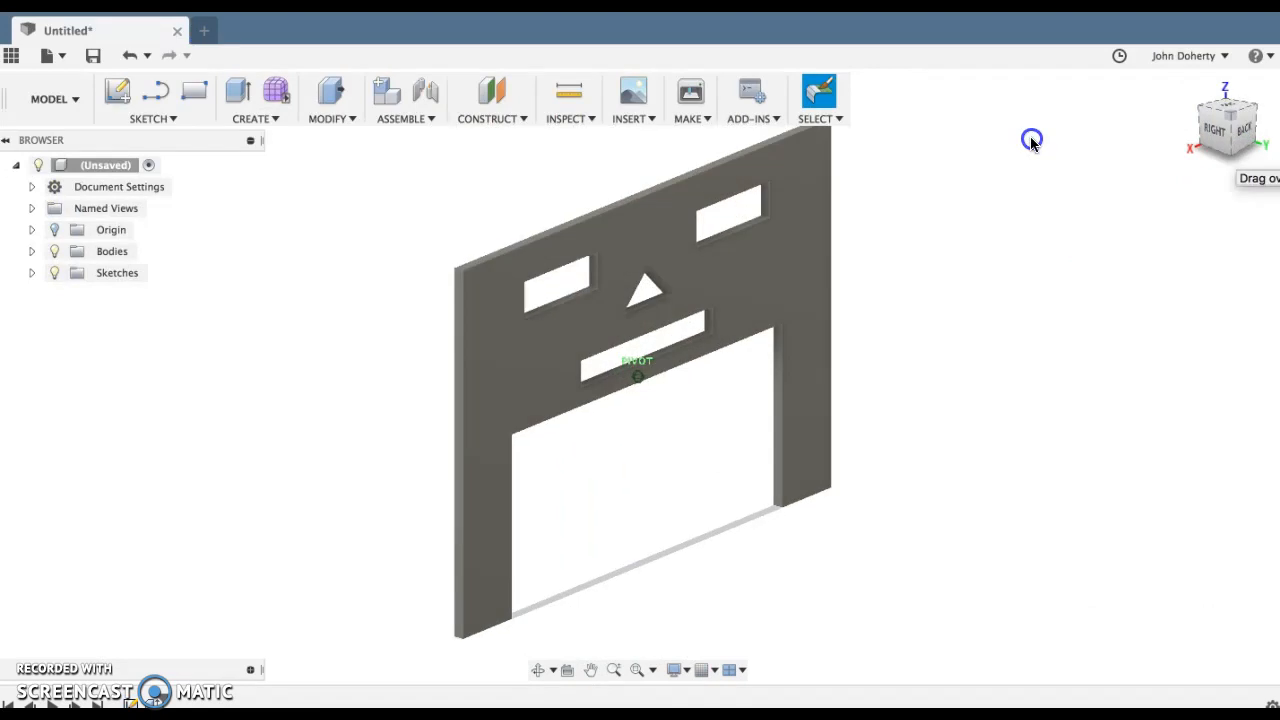
pyautogui.click(1224, 128)
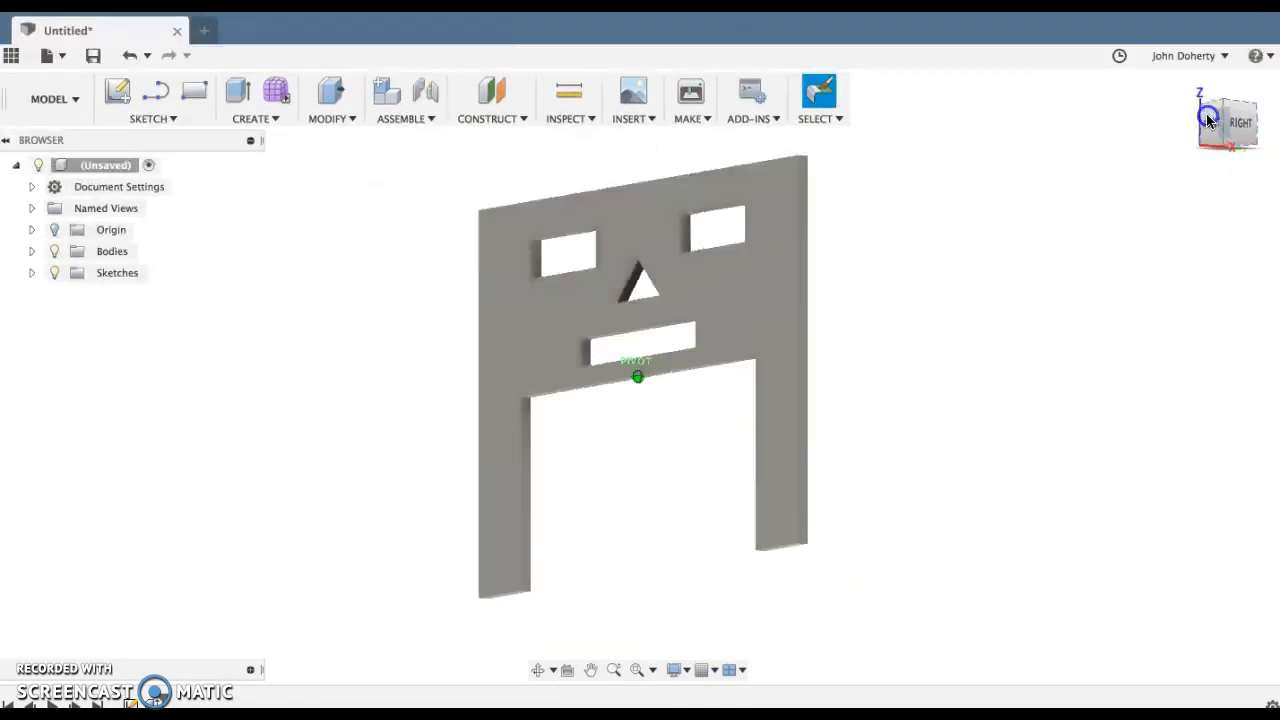
pyautogui.moveTo(1210, 120); pyautogui.dragTo(1220, 160)
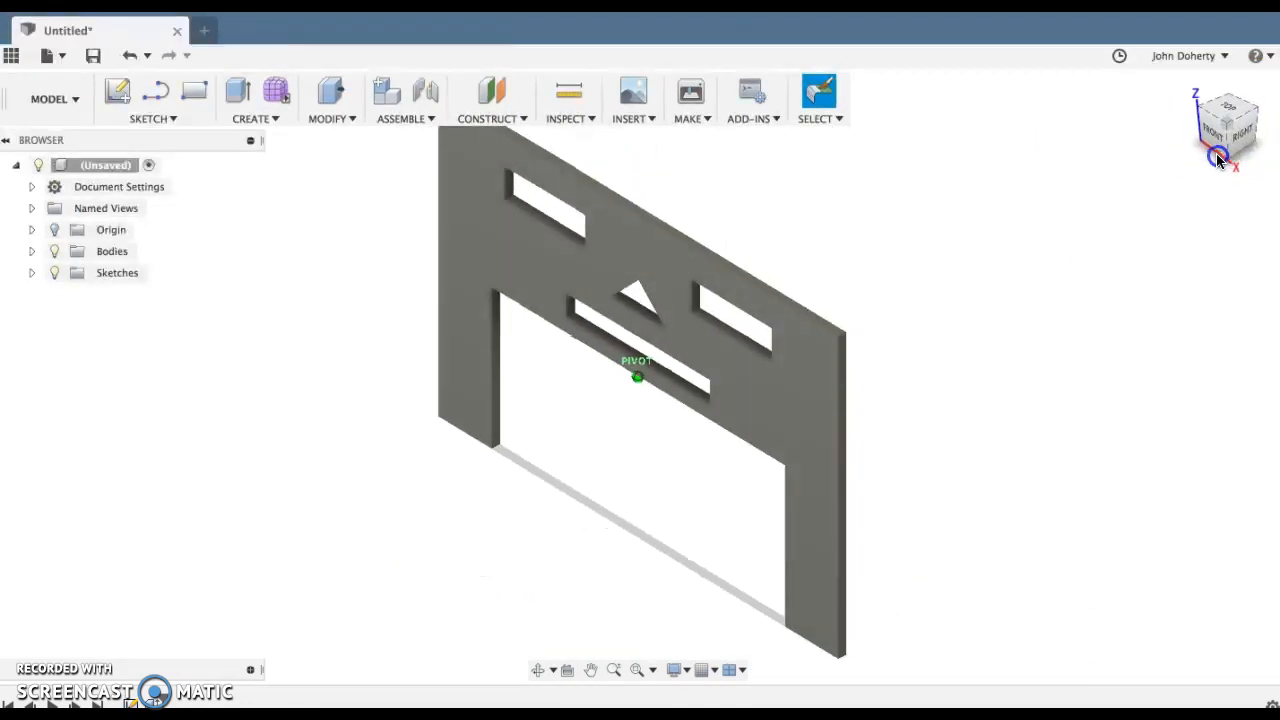
pyautogui.moveTo(1218, 158); pyautogui.dragTo(1178, 148)
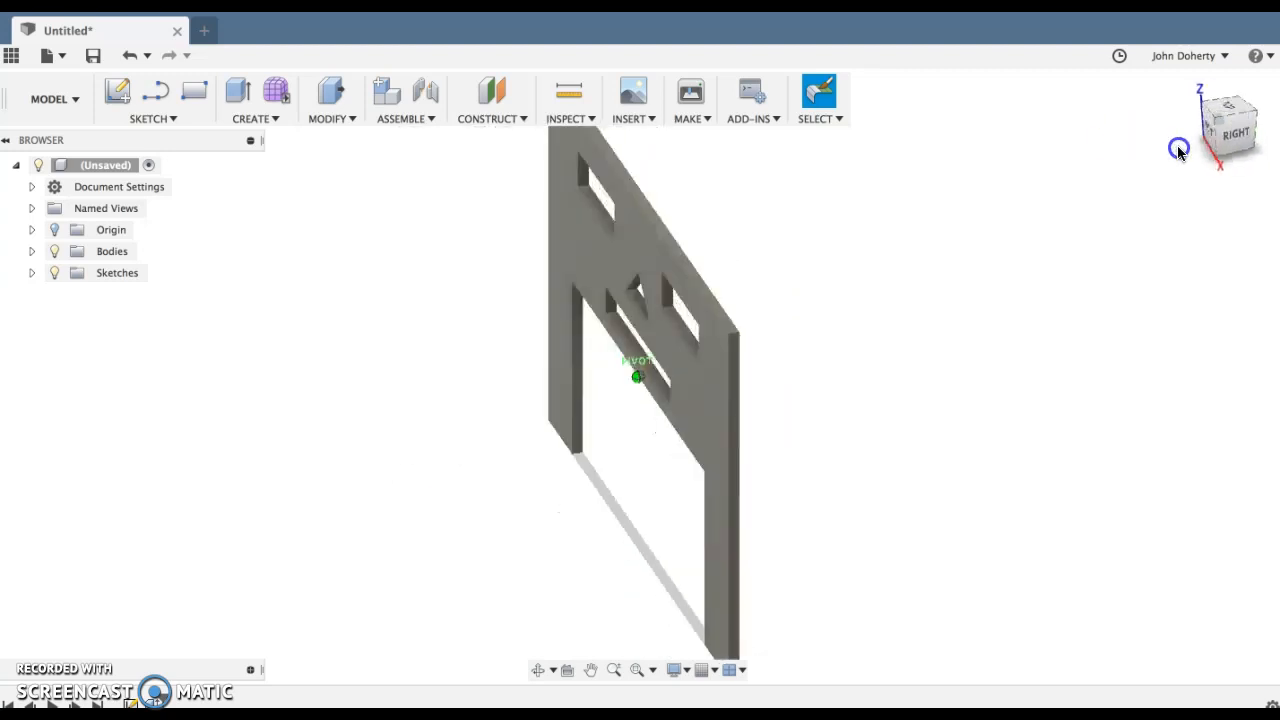
pyautogui.moveTo(1180, 148); pyautogui.dragTo(1216, 158)
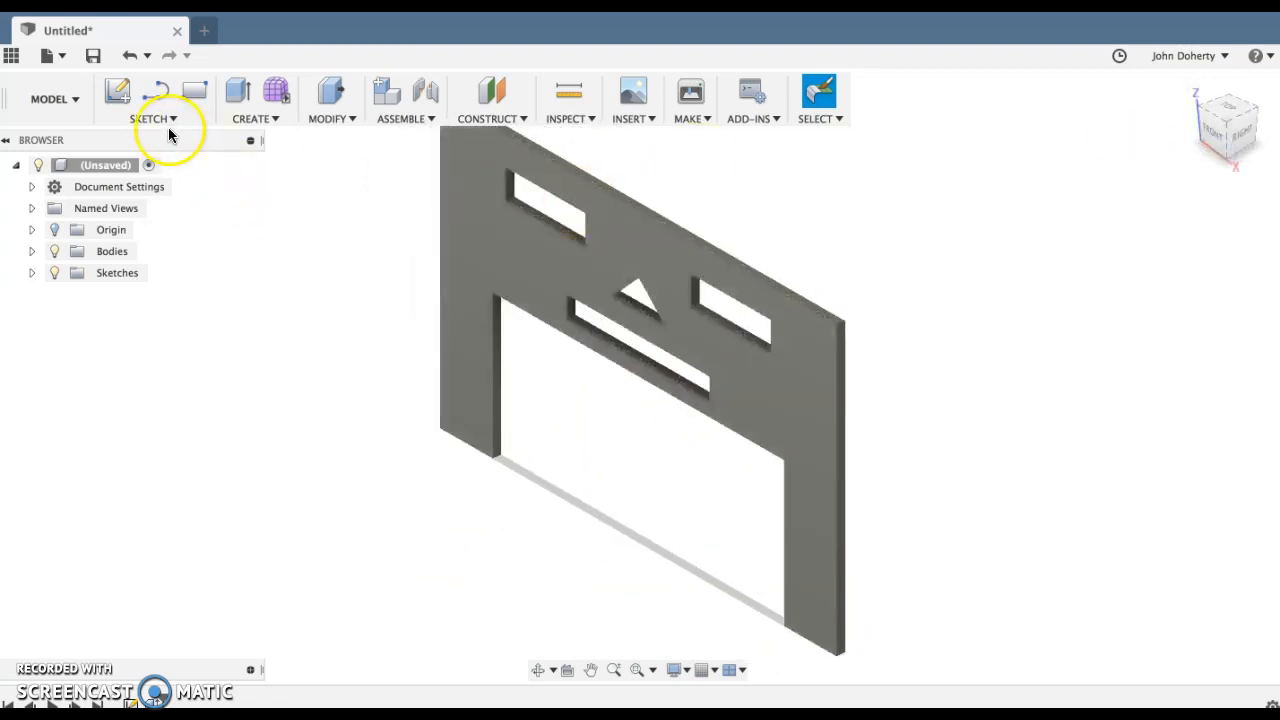
# Step: Fillet the three outer edges of the plate with a 3 mm radius
pyautogui.click(332, 98)
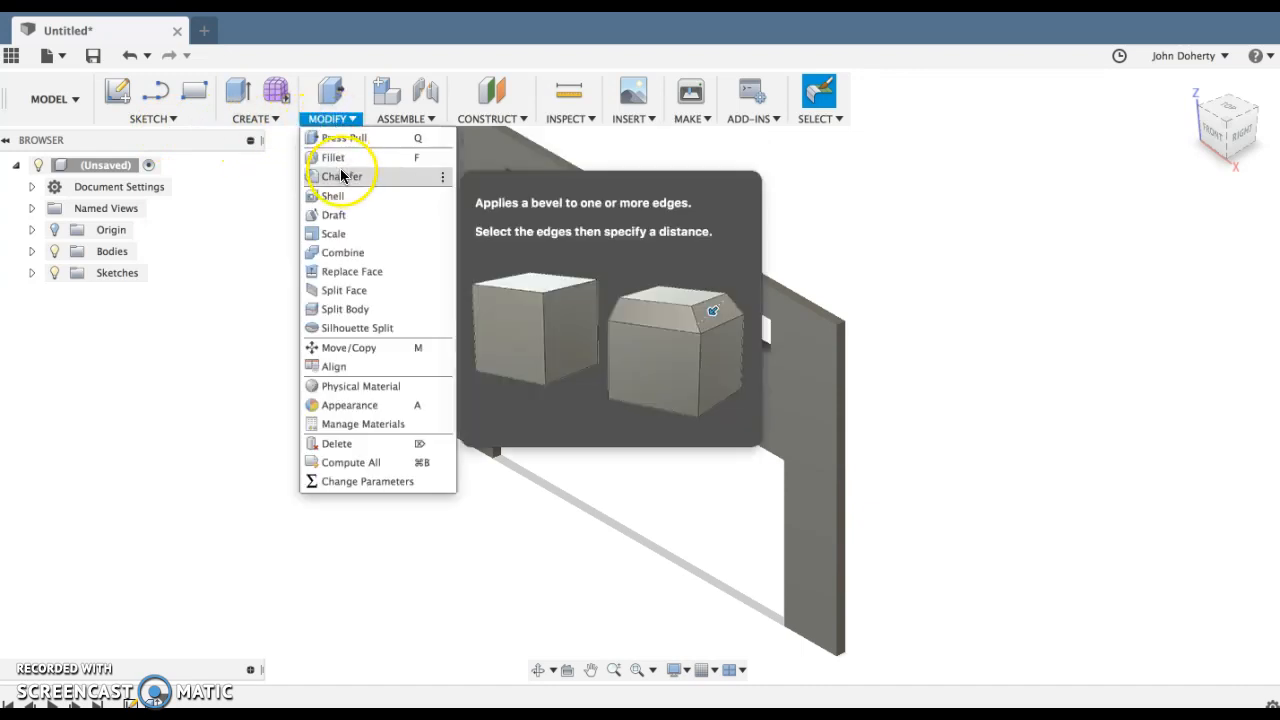
pyautogui.click(332, 156)
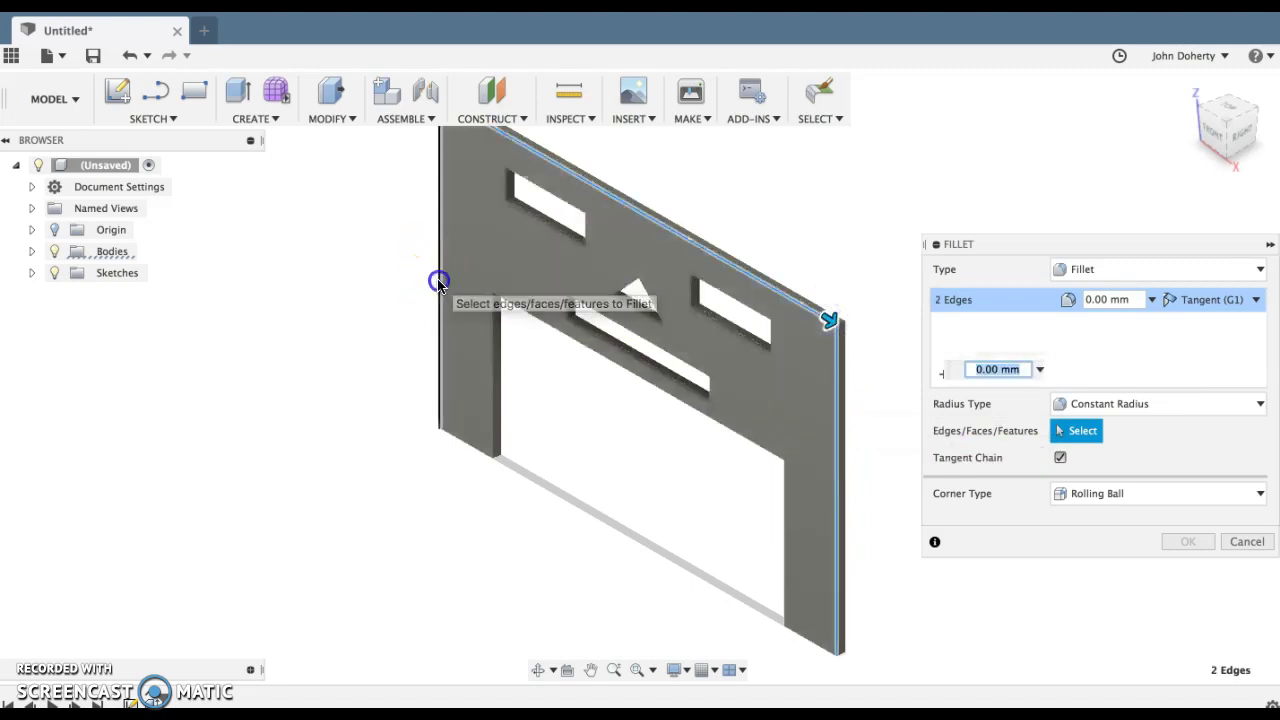
pyautogui.click(438, 284)
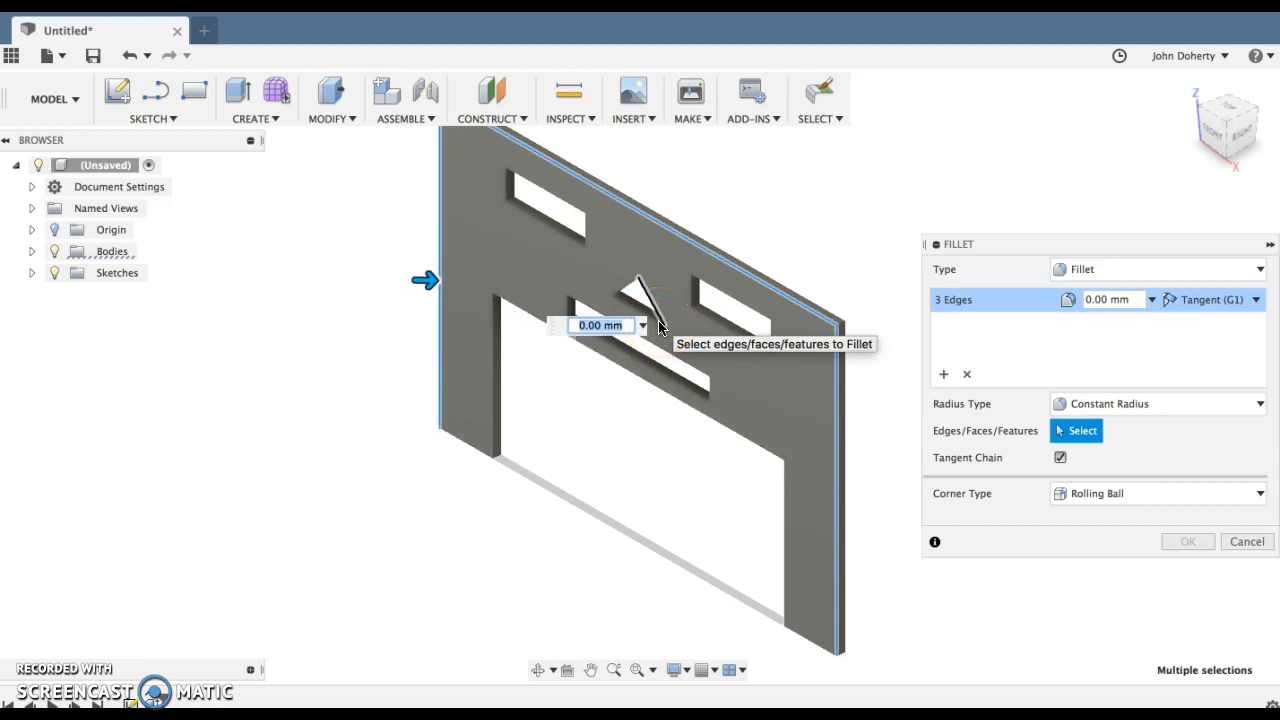
pyautogui.write('1')
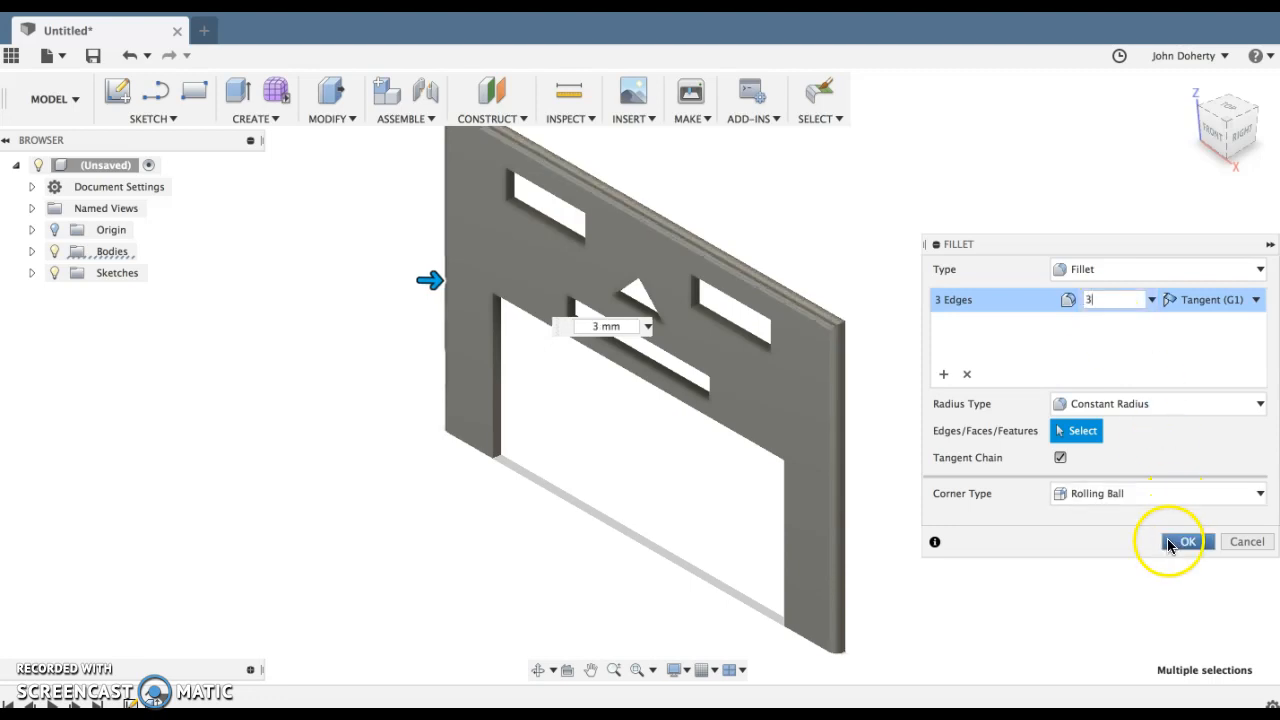
pyautogui.click(1188, 542)
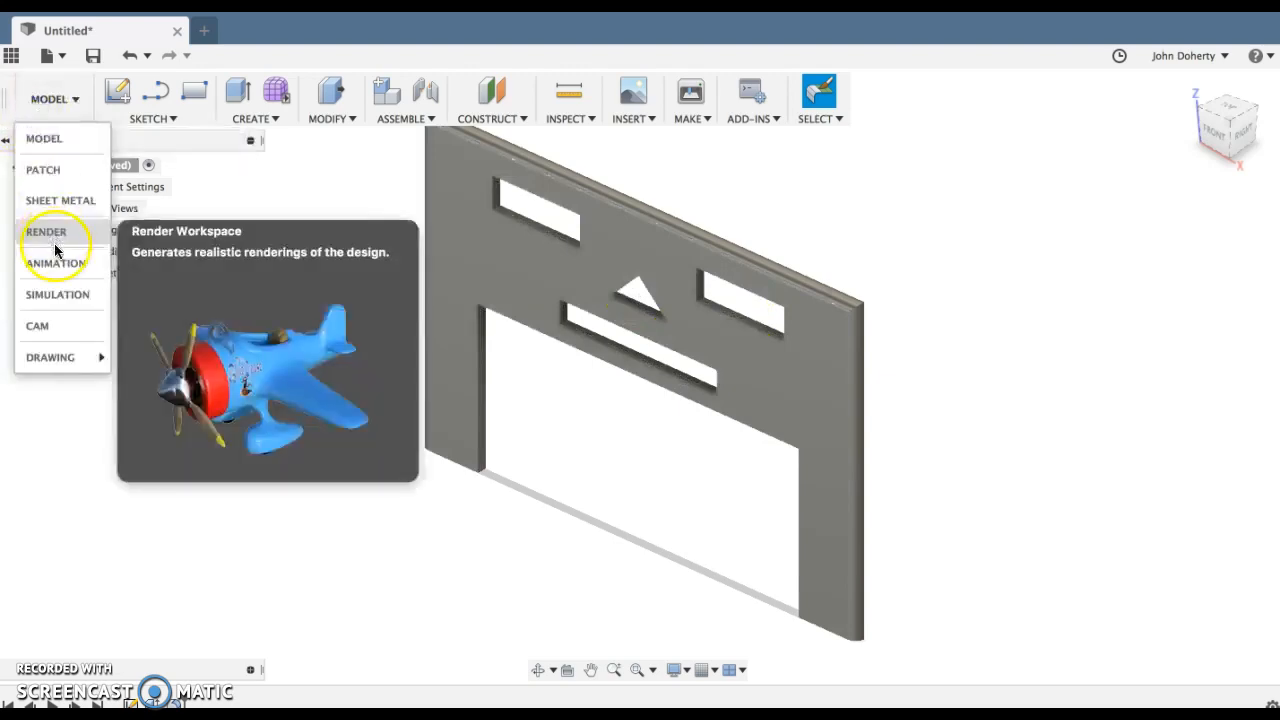
# Step: Switch to the Render workspace to show the filleted plate with realistic shading
pyautogui.click(46, 232)
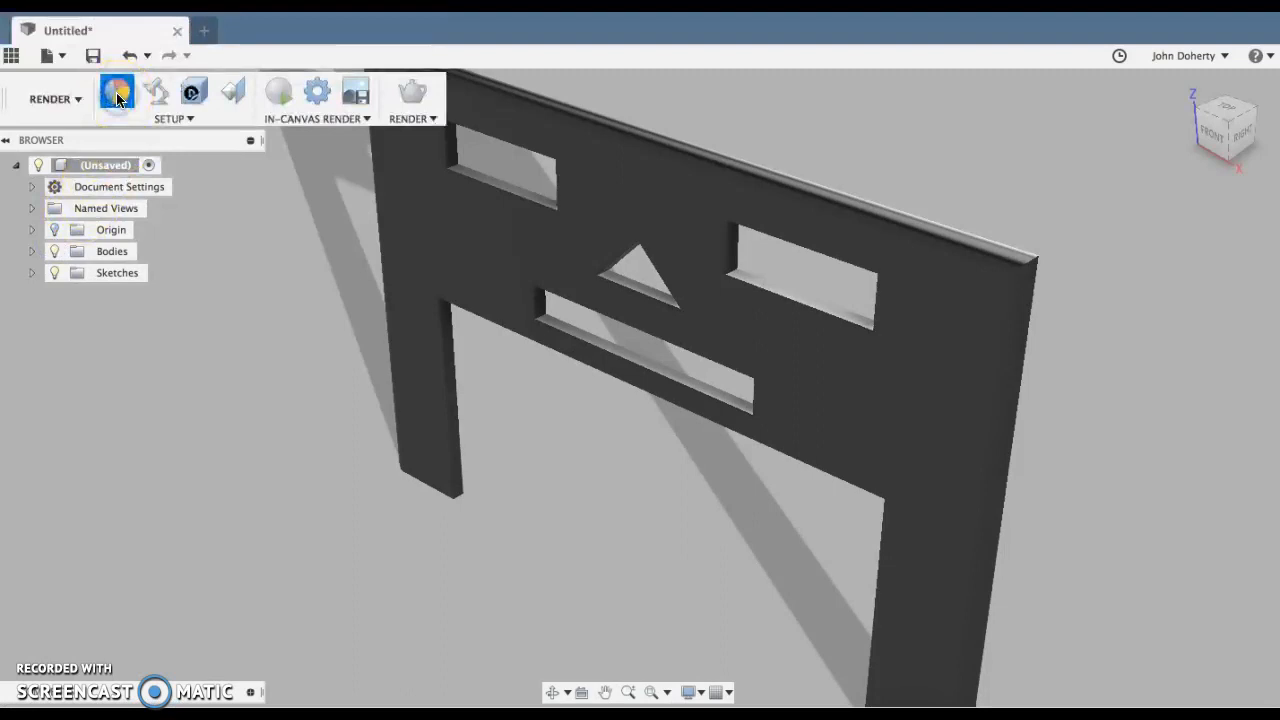
pyautogui.moveTo(118, 96)
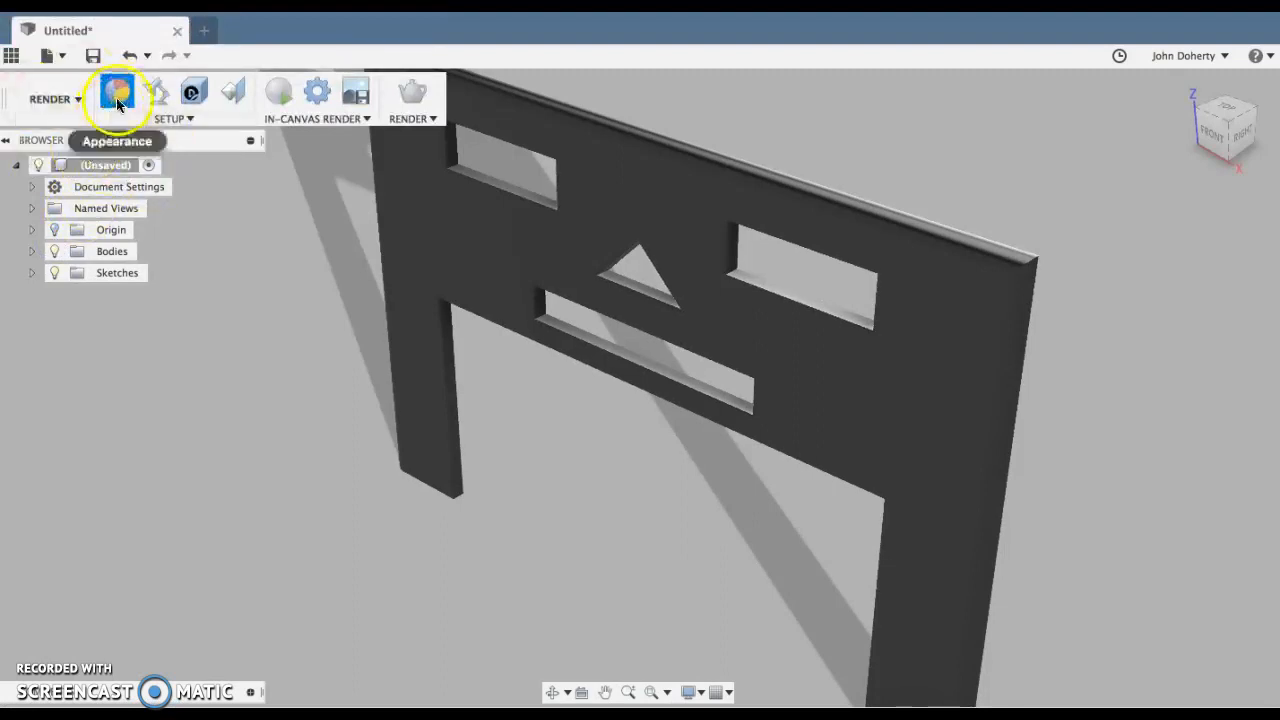
pyautogui.moveTo(114, 96)
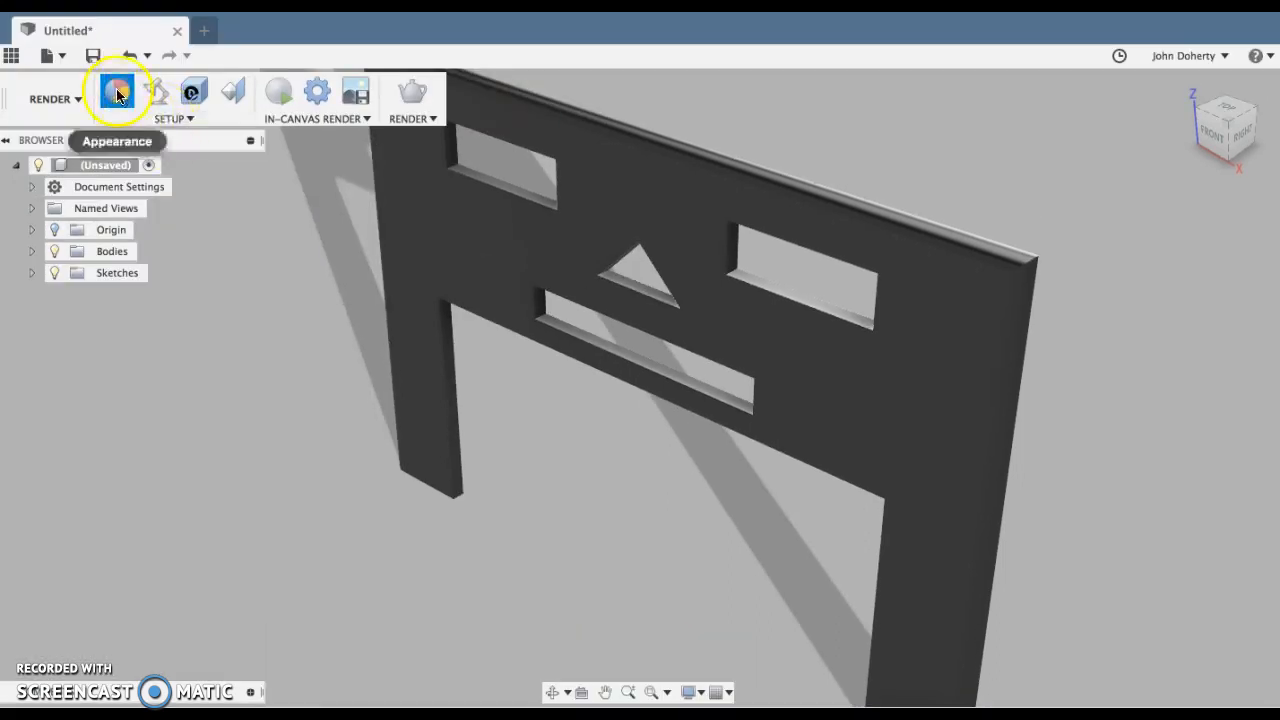
# Step: Apply a dark red material from the appearance library to the plate body
pyautogui.click(116, 92)
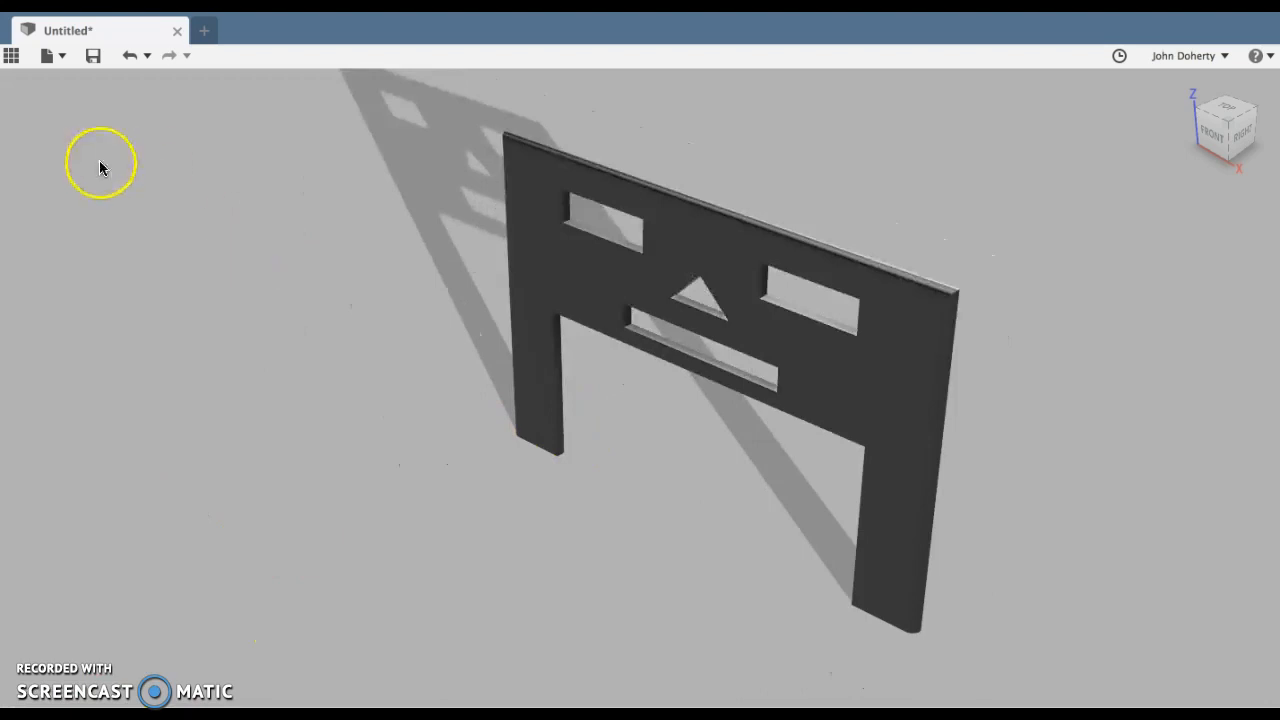
pyautogui.moveTo(36, 64)
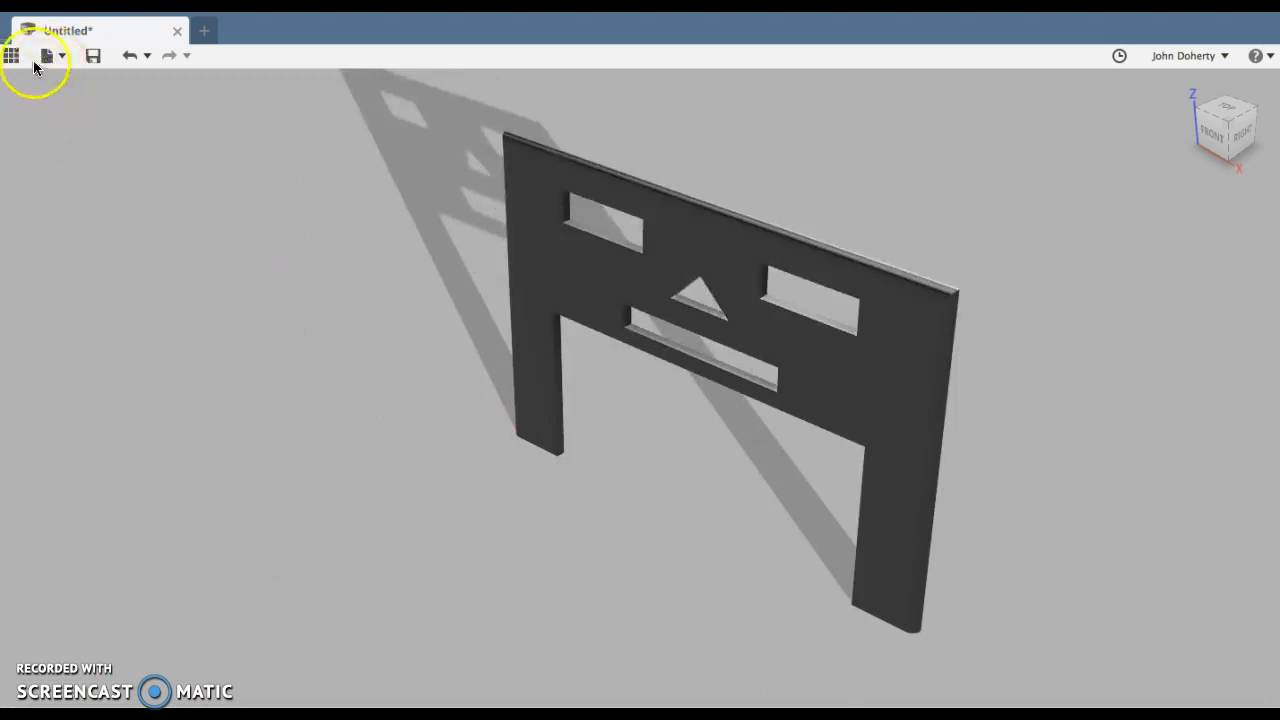
pyautogui.click(50, 56)
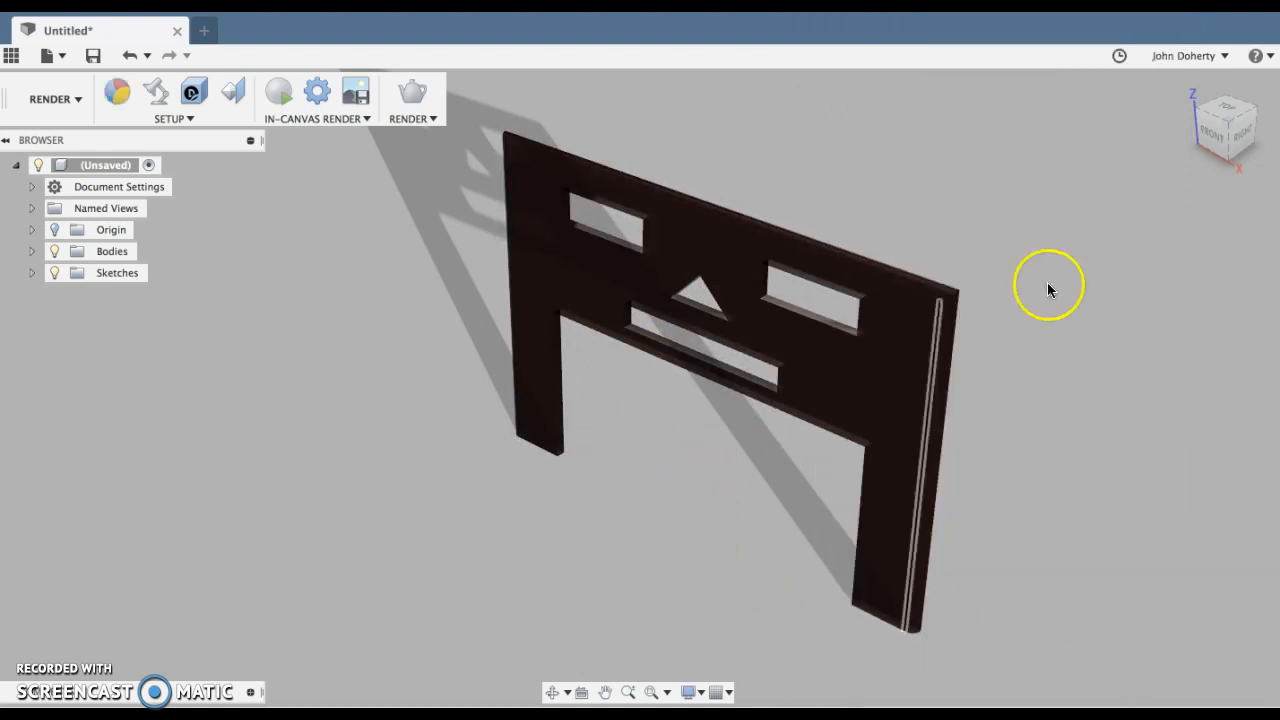
# Step: Apply a translucent Acrylic appearance to the plate body and return to the Model workspace
pyautogui.moveTo(1048, 284); pyautogui.dragTo(1086, 136)
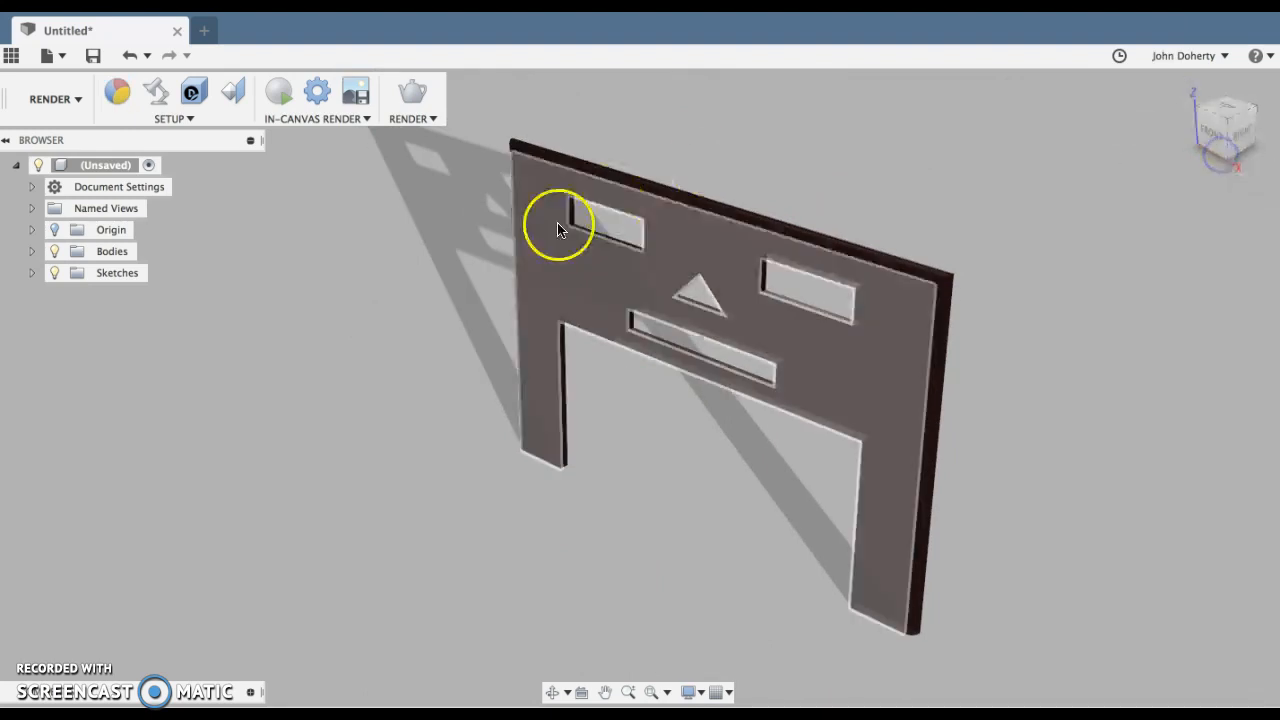
pyautogui.click(116, 92)
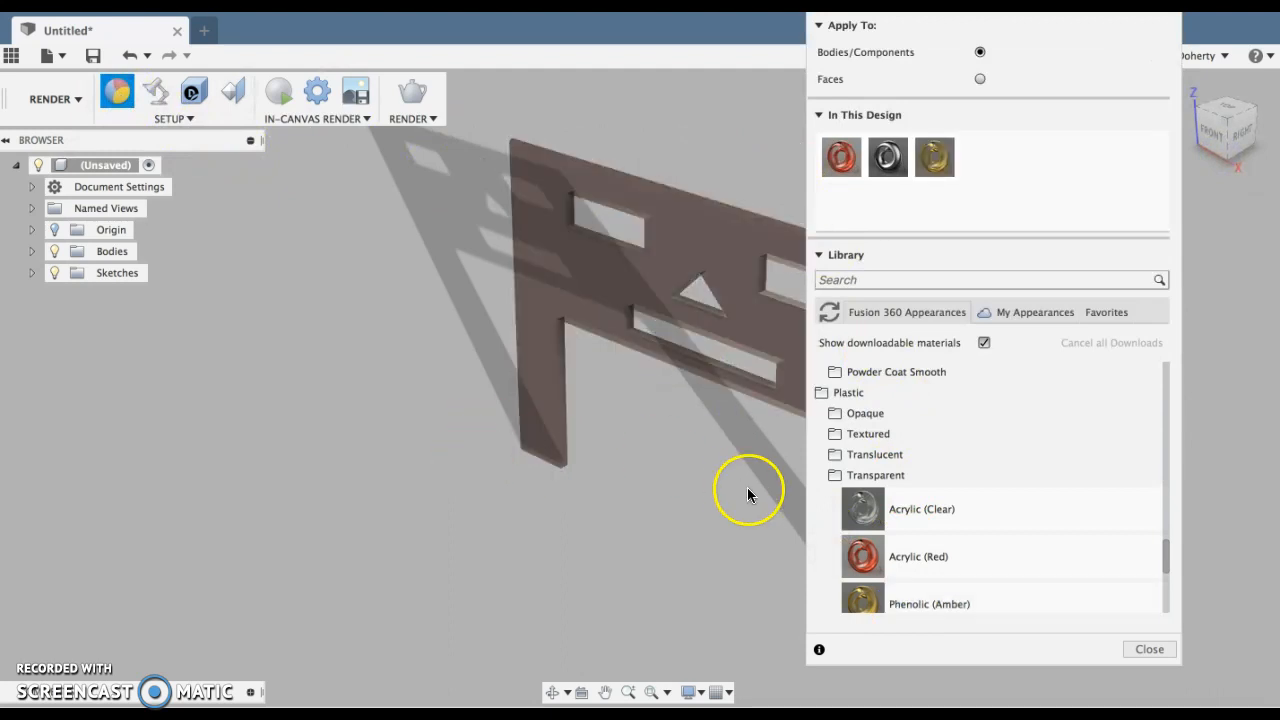
pyautogui.click(1144, 648)
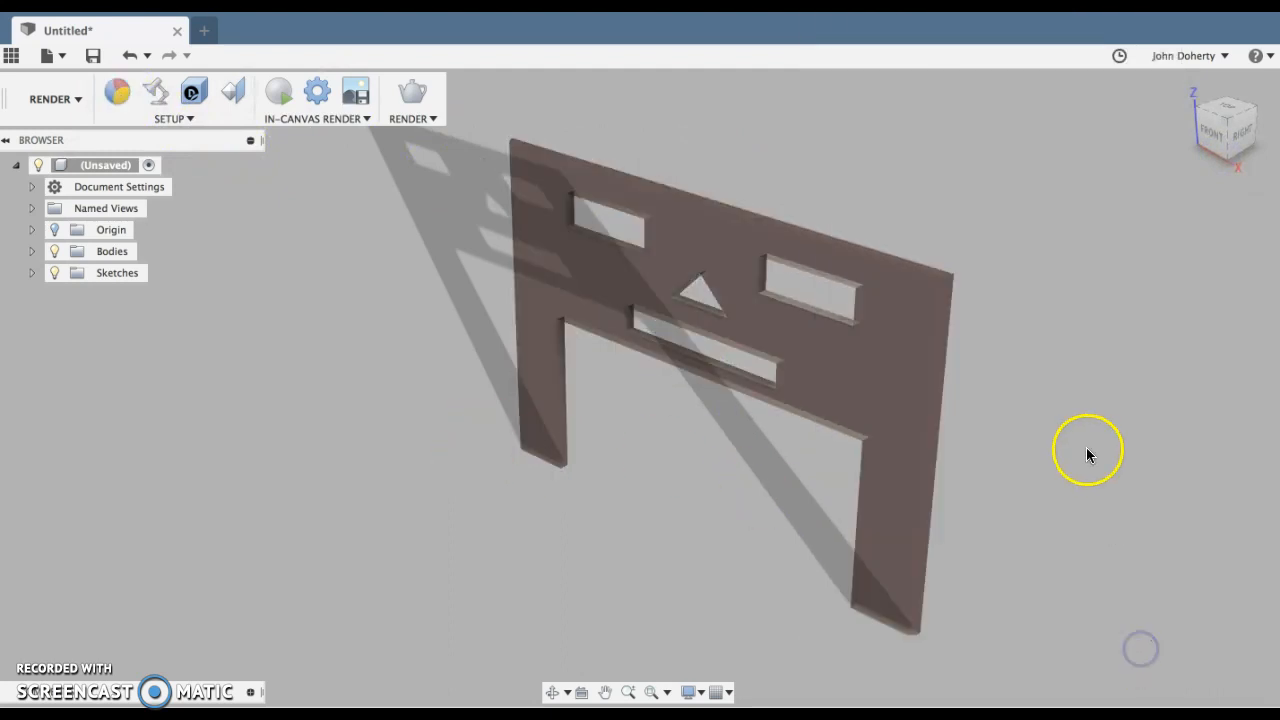
pyautogui.moveTo(1252, 220)
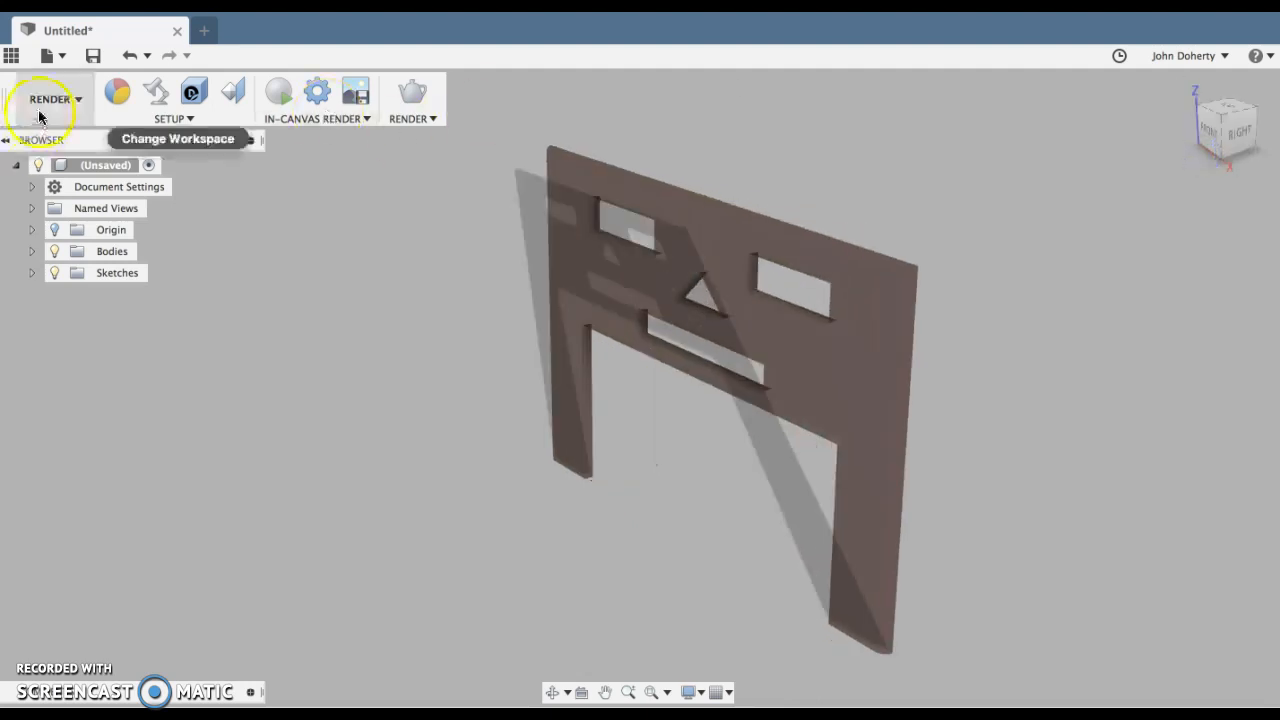
pyautogui.click(48, 100)
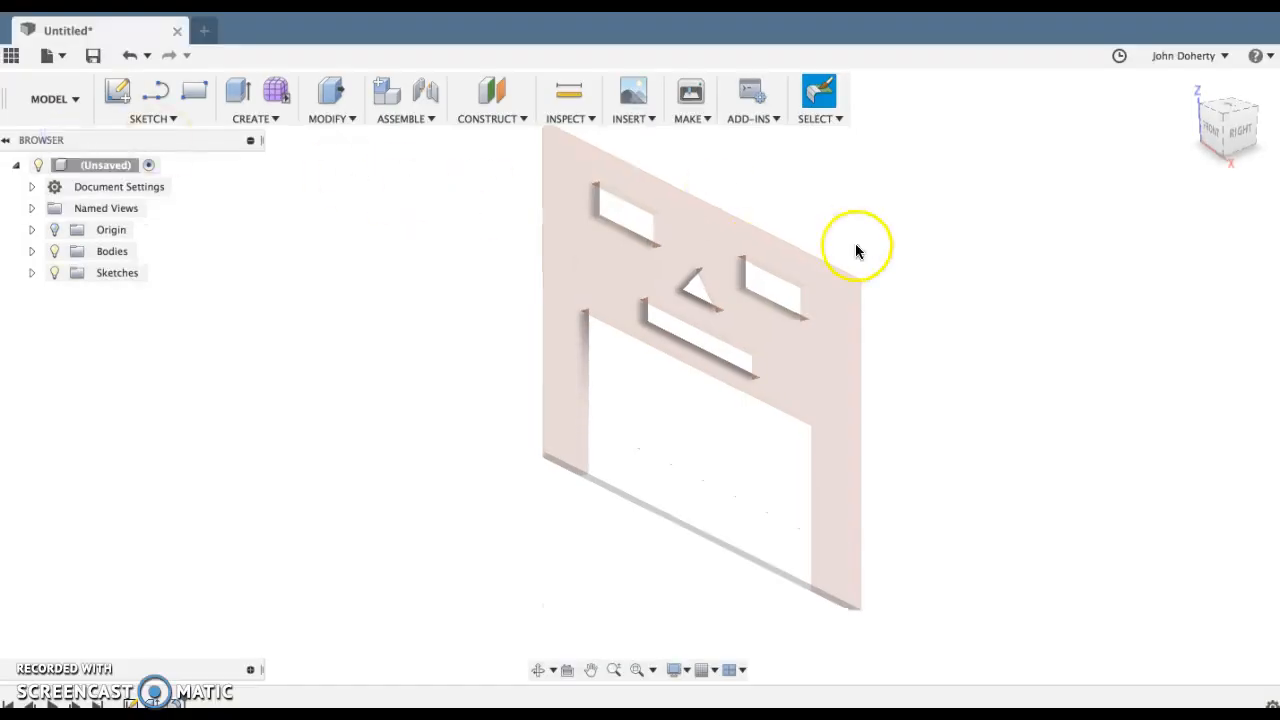